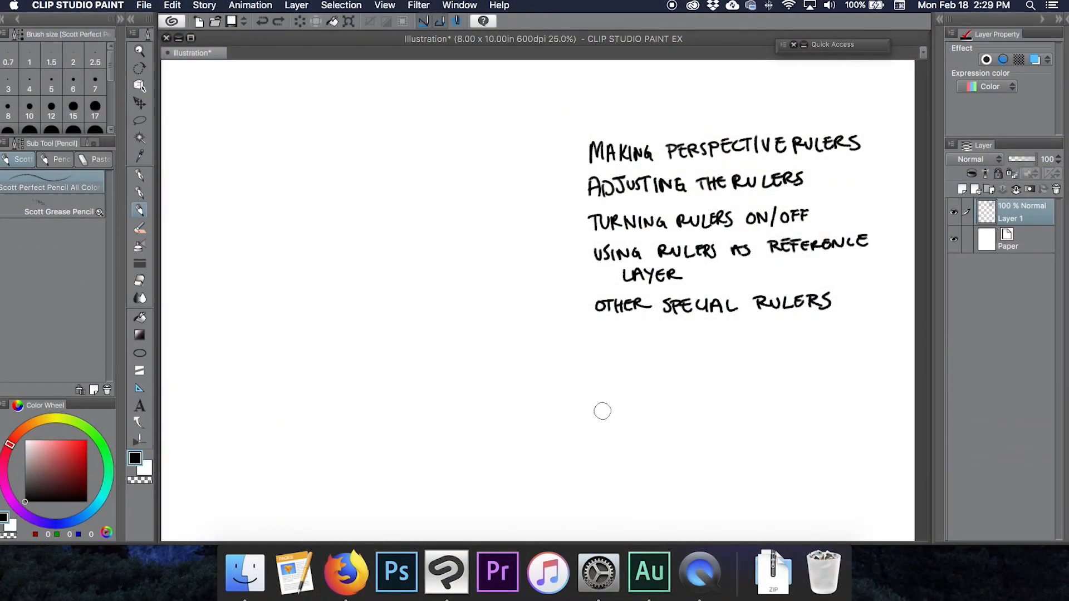
{"action": "mouse_move", "coordinate": [713, 165]}
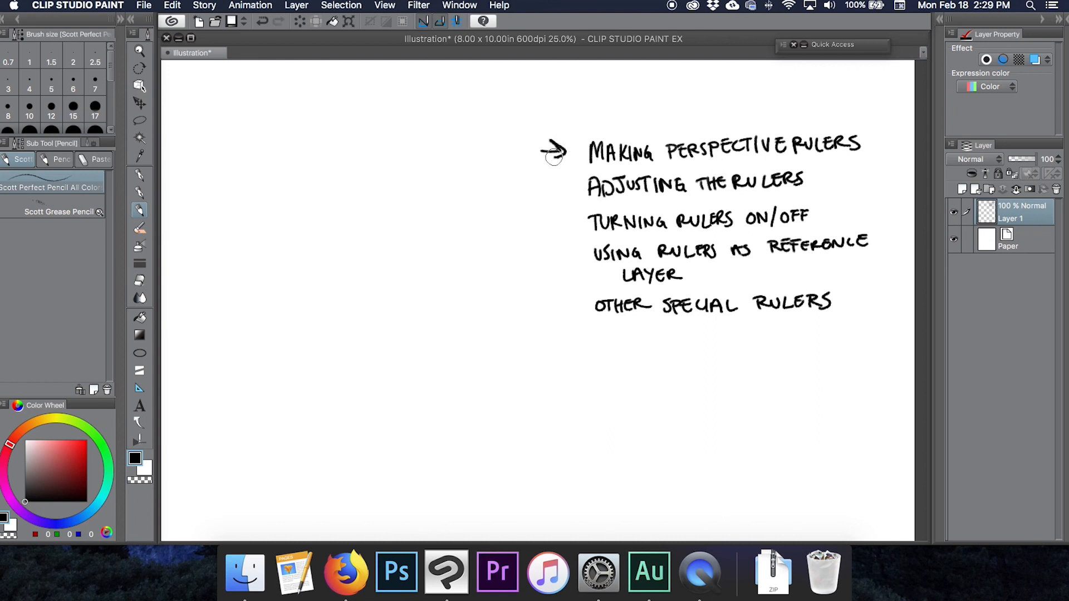
{"action": "mouse_move", "coordinate": [639, 189]}
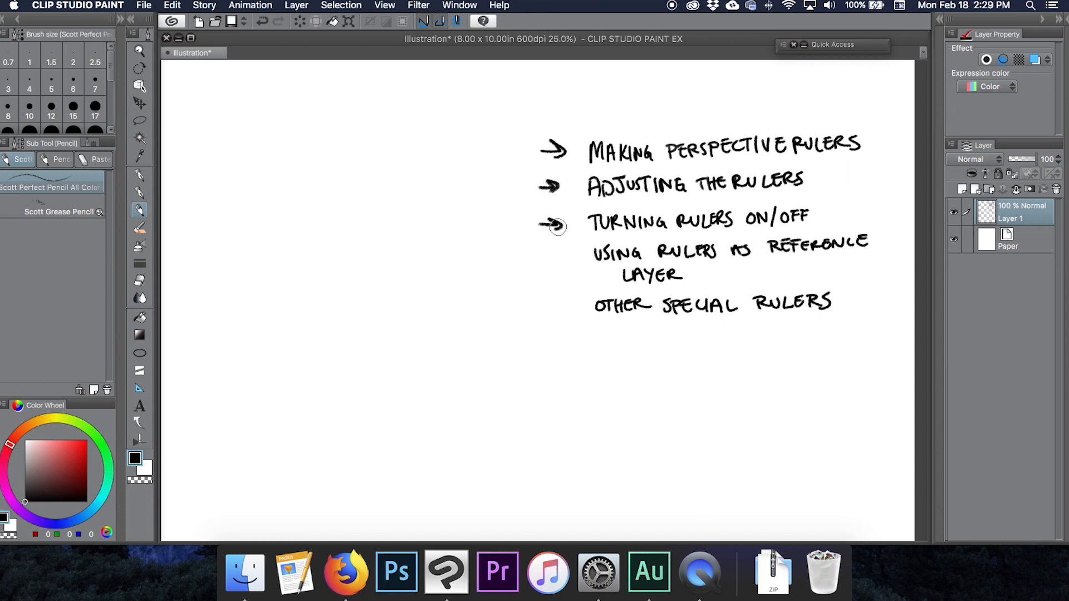
{"action": "mouse_move", "coordinate": [655, 292]}
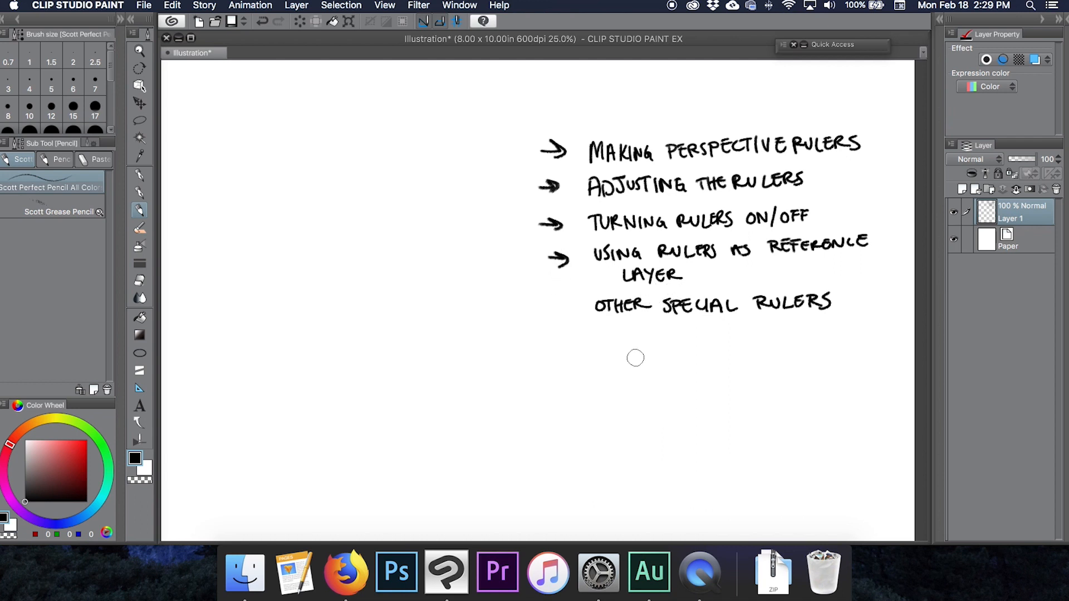
{"action": "mouse_move", "coordinate": [628, 369]}
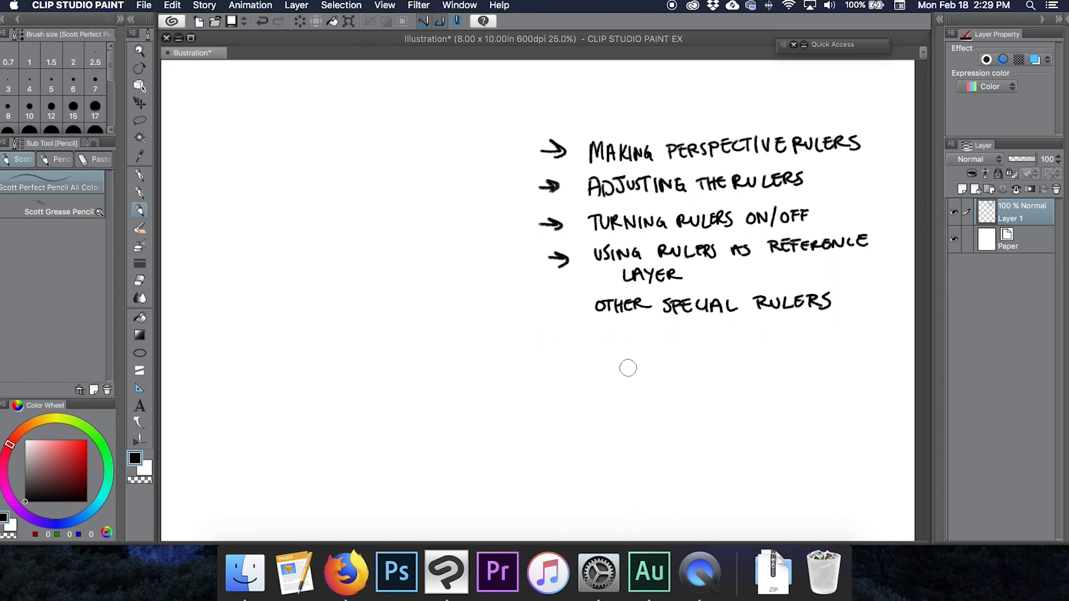
{"action": "mouse_move", "coordinate": [545, 307]}
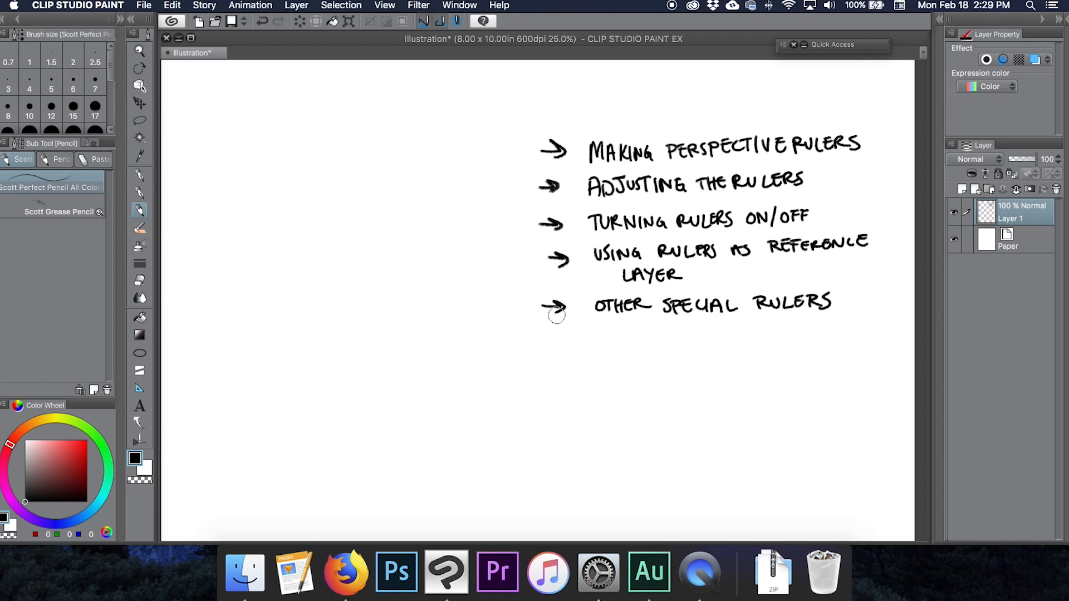
{"action": "mouse_move", "coordinate": [582, 372]}
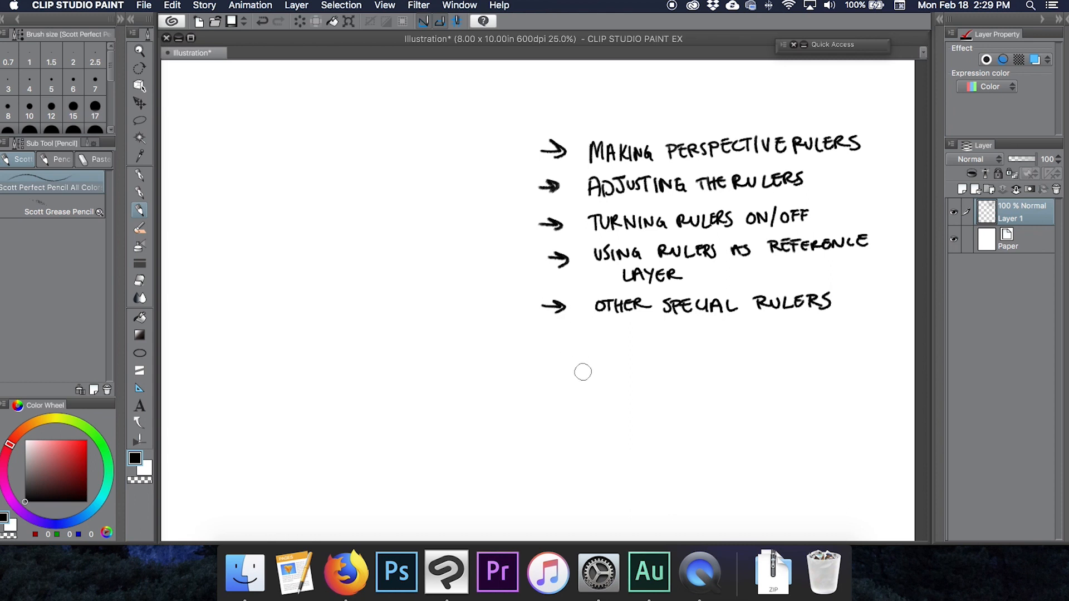
{"action": "mouse_move", "coordinate": [684, 334]}
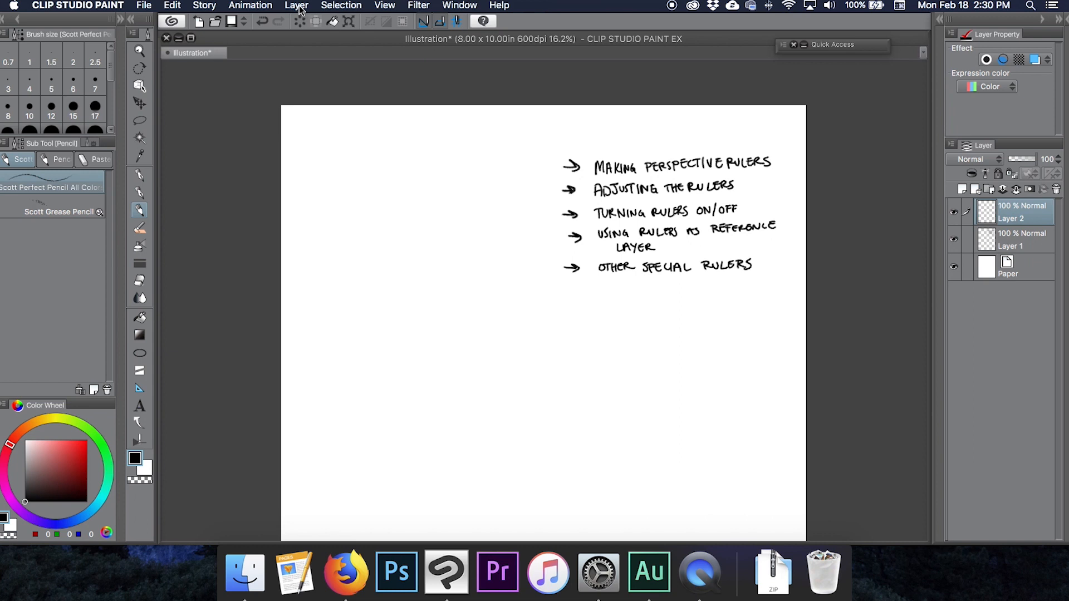
- Create a three-point perspective ruler on Layer 2 from the Layer menu's ruler commands
{"action": "left_click", "coordinate": [296, 6]}
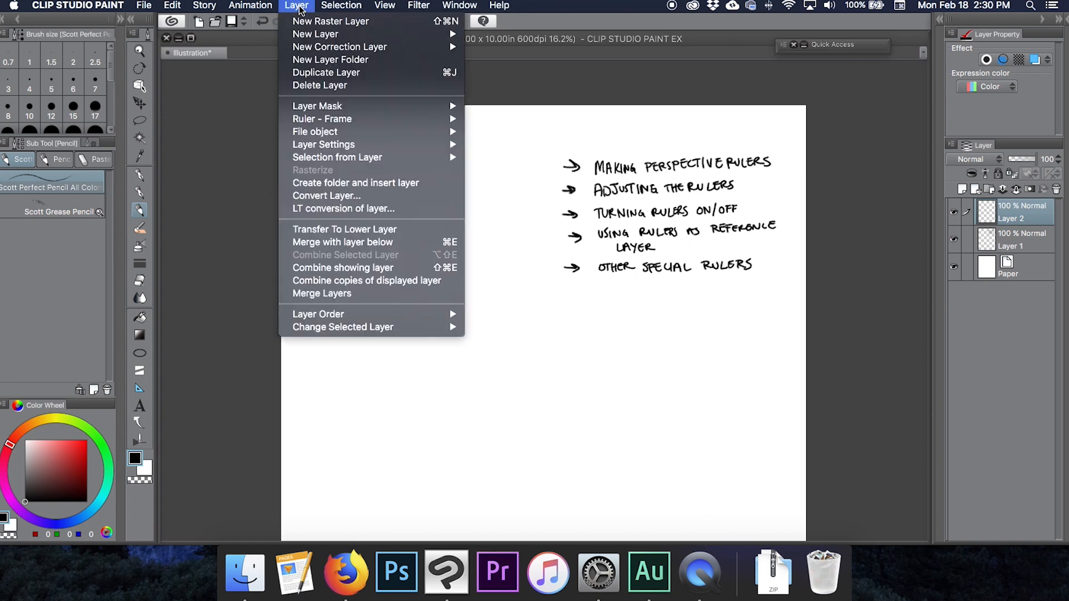
{"action": "mouse_move", "coordinate": [322, 119]}
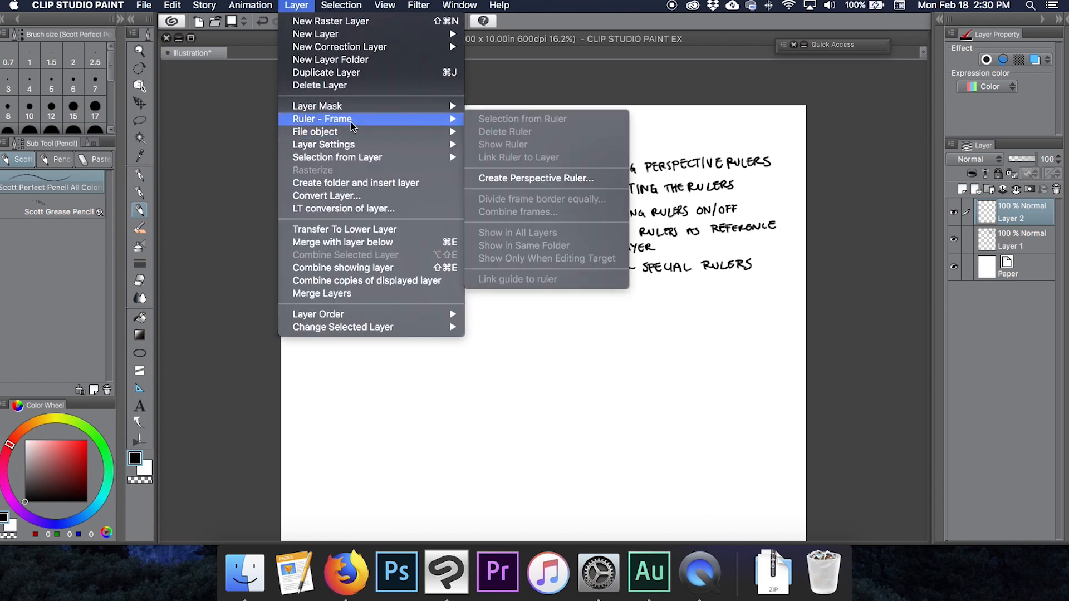
{"action": "left_click", "coordinate": [536, 178]}
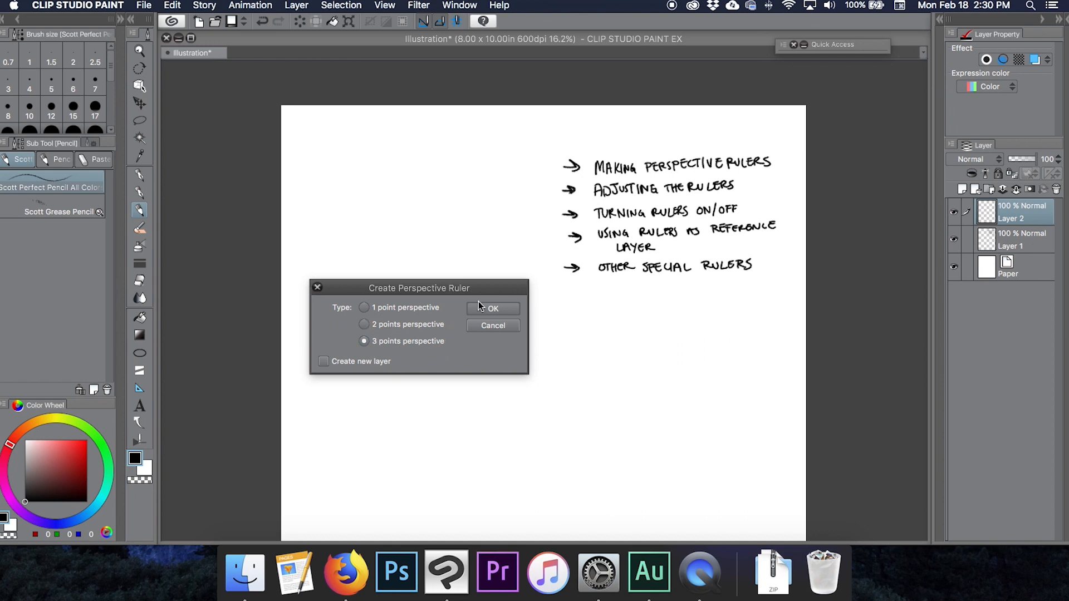
{"action": "left_click", "coordinate": [492, 309]}
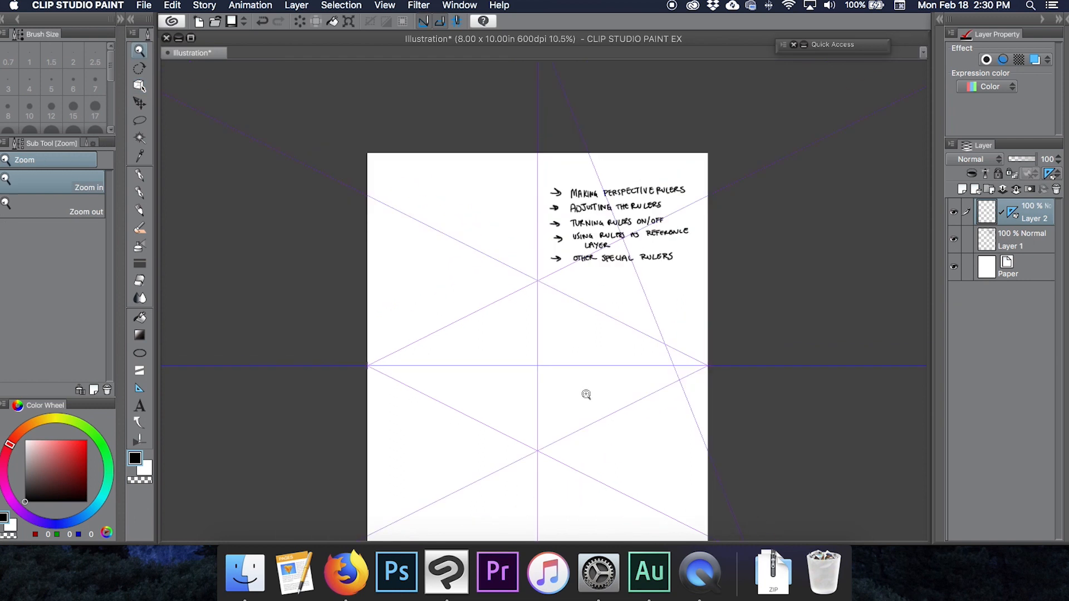
{"action": "left_click", "coordinate": [139, 440]}
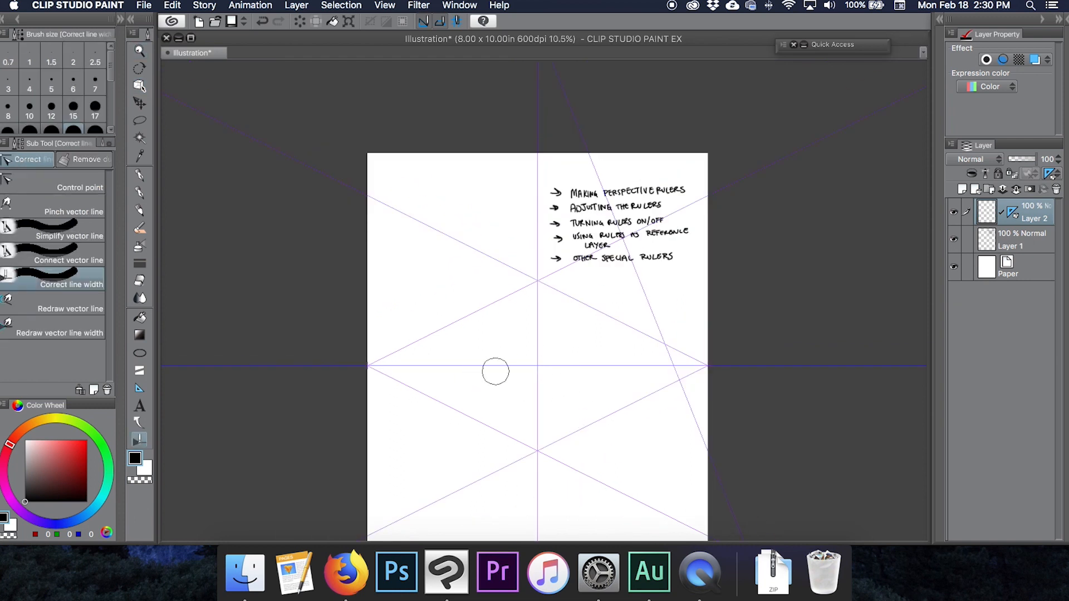
{"action": "mouse_move", "coordinate": [675, 359]}
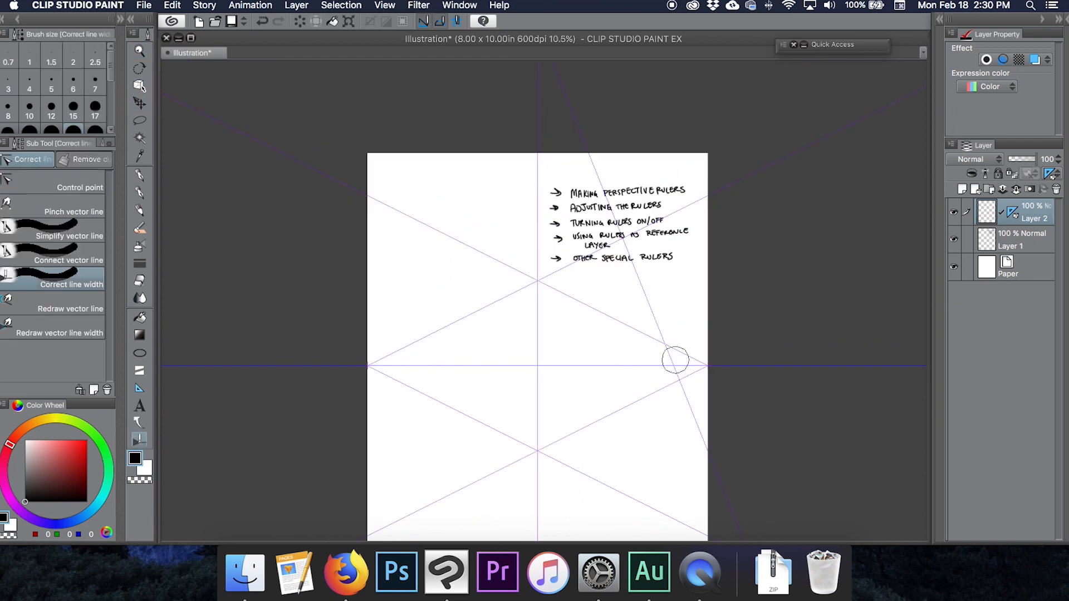
{"action": "mouse_move", "coordinate": [415, 366]}
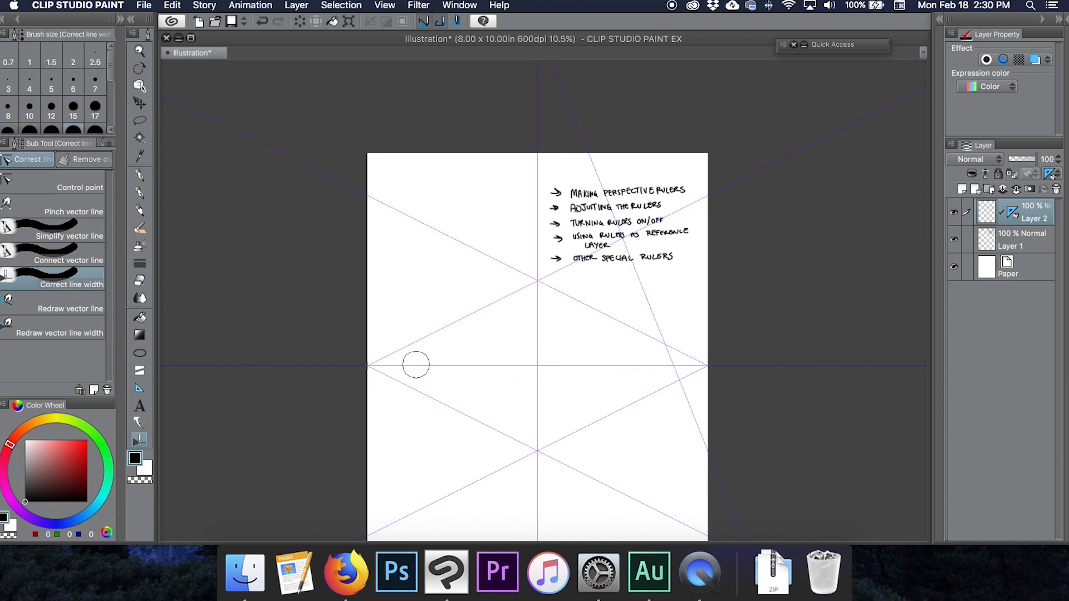
{"action": "mouse_move", "coordinate": [515, 280]}
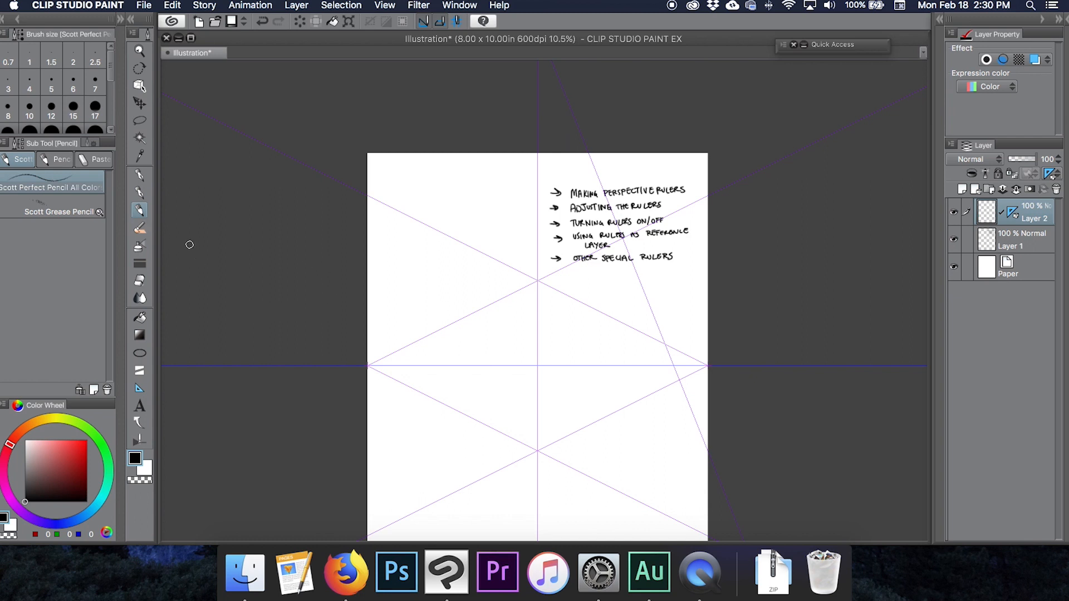
{"action": "mouse_move", "coordinate": [550, 328]}
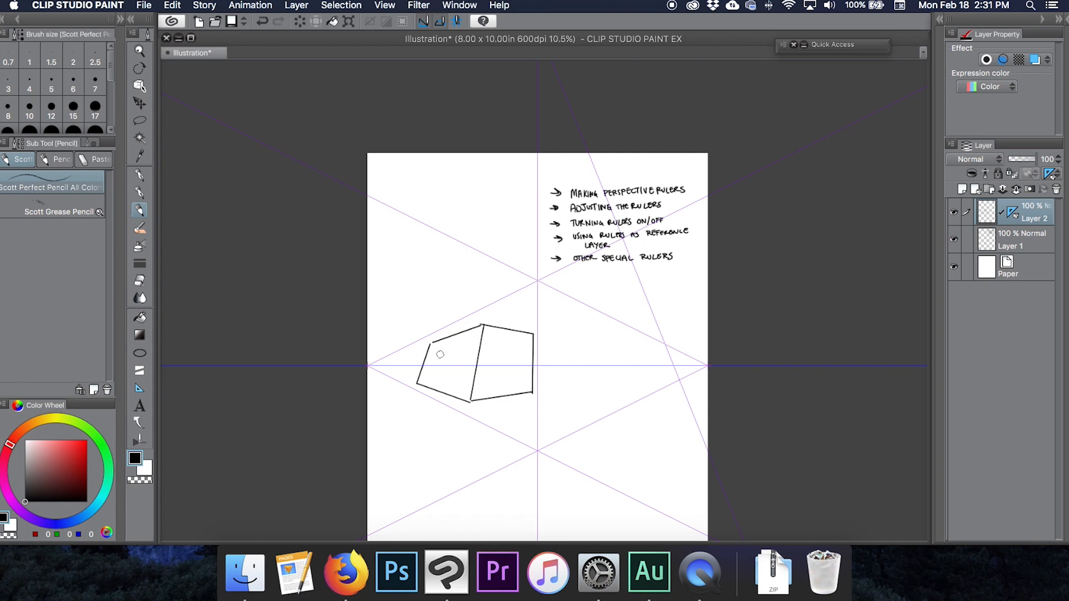
{"action": "mouse_move", "coordinate": [444, 352]}
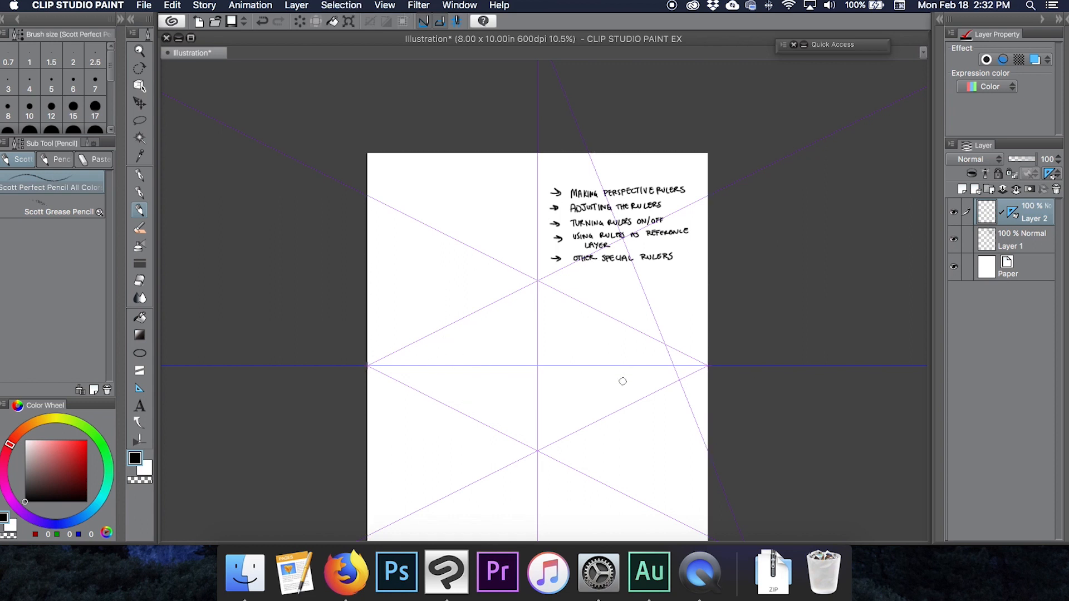
{"action": "mouse_move", "coordinate": [566, 350]}
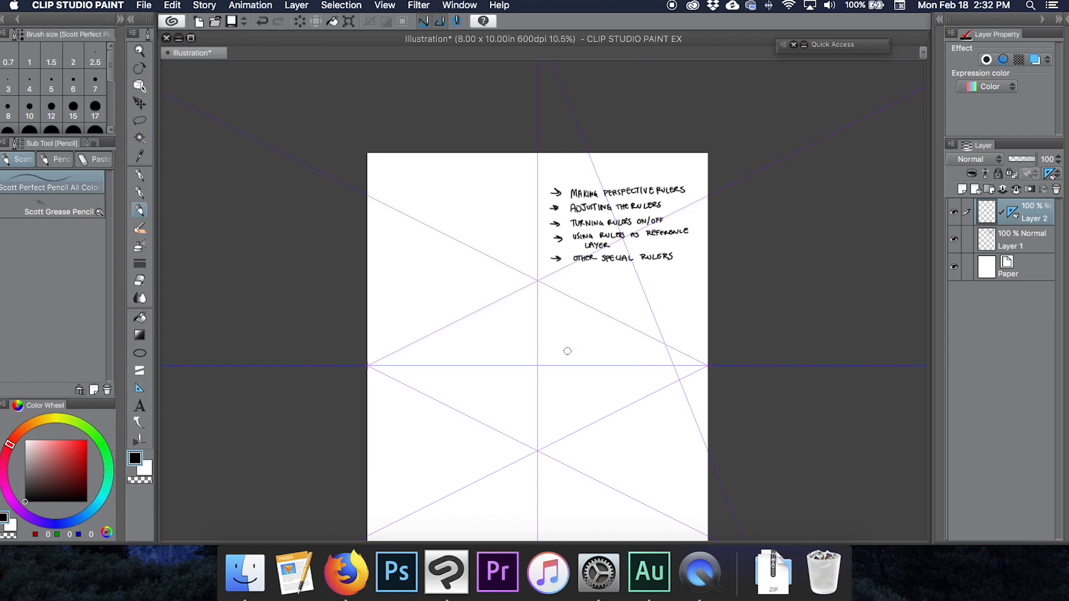
{"action": "mouse_move", "coordinate": [549, 403]}
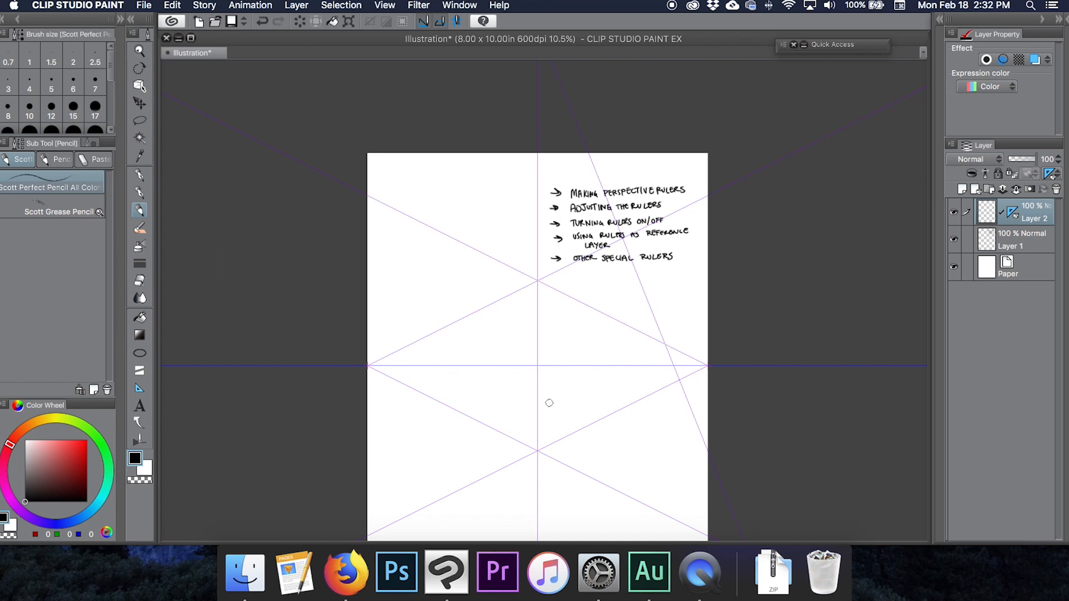
{"action": "mouse_move", "coordinate": [658, 302]}
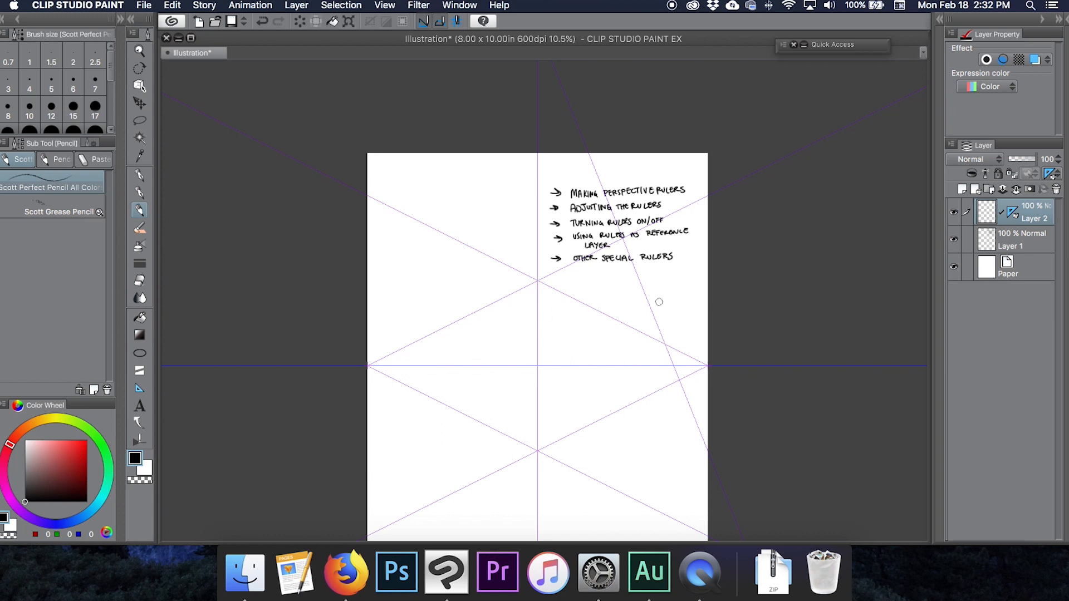
{"action": "mouse_move", "coordinate": [555, 326]}
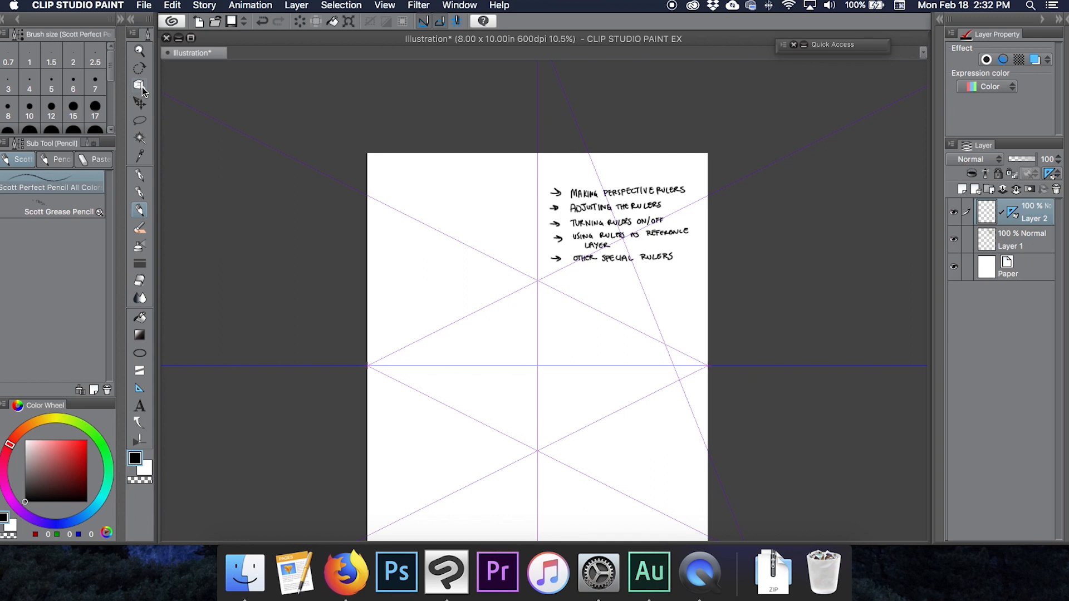
{"action": "mouse_move", "coordinate": [140, 87]}
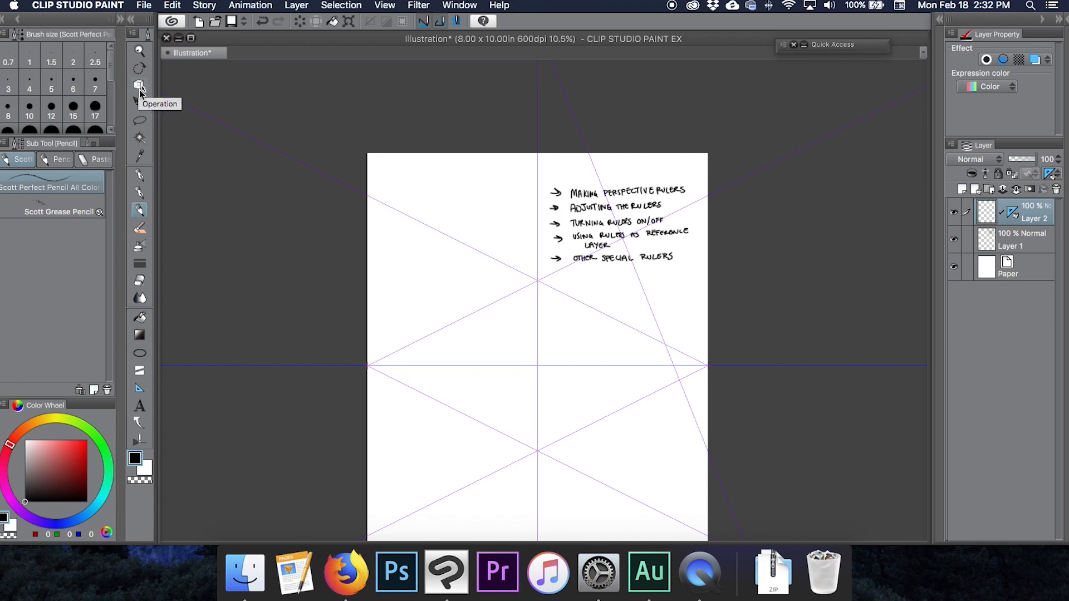
- Switch to the Object tool to select and re-angle the perspective ruler's guides
{"action": "left_click", "coordinate": [139, 85]}
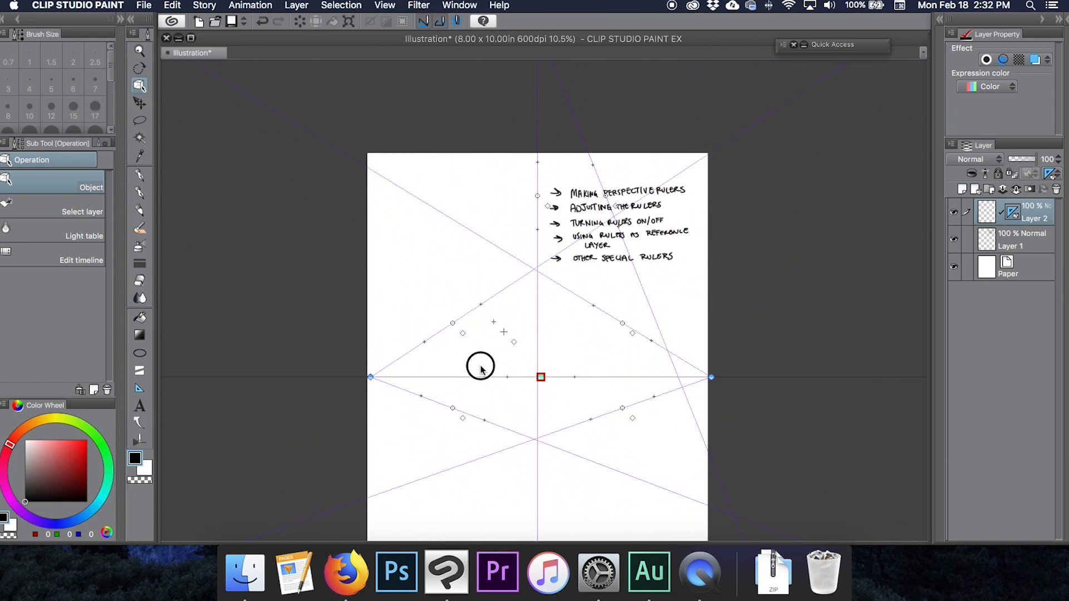
{"action": "mouse_move", "coordinate": [498, 384]}
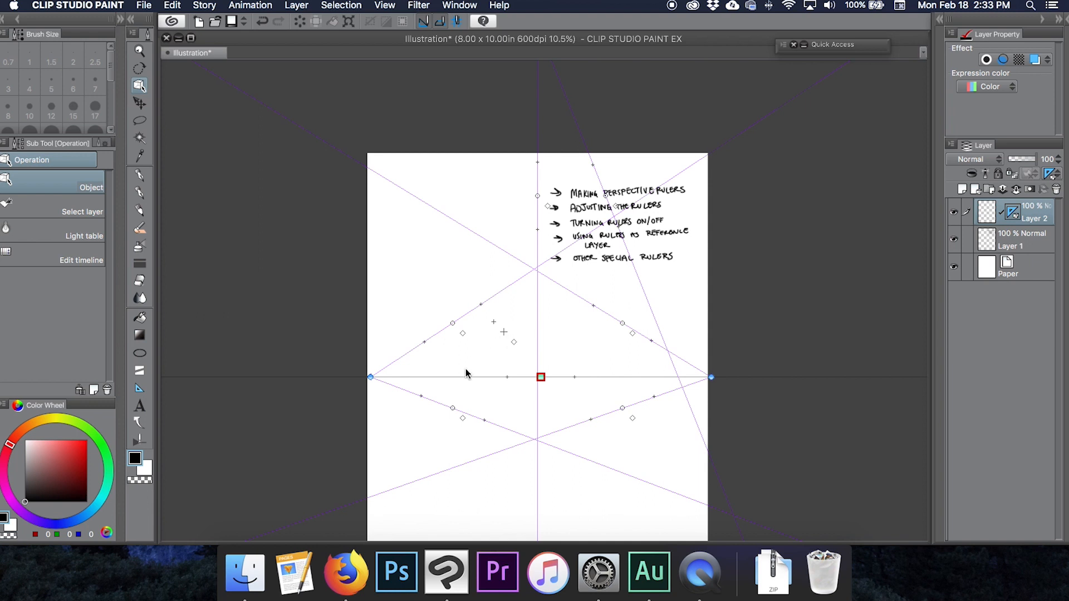
{"action": "mouse_move", "coordinate": [456, 380]}
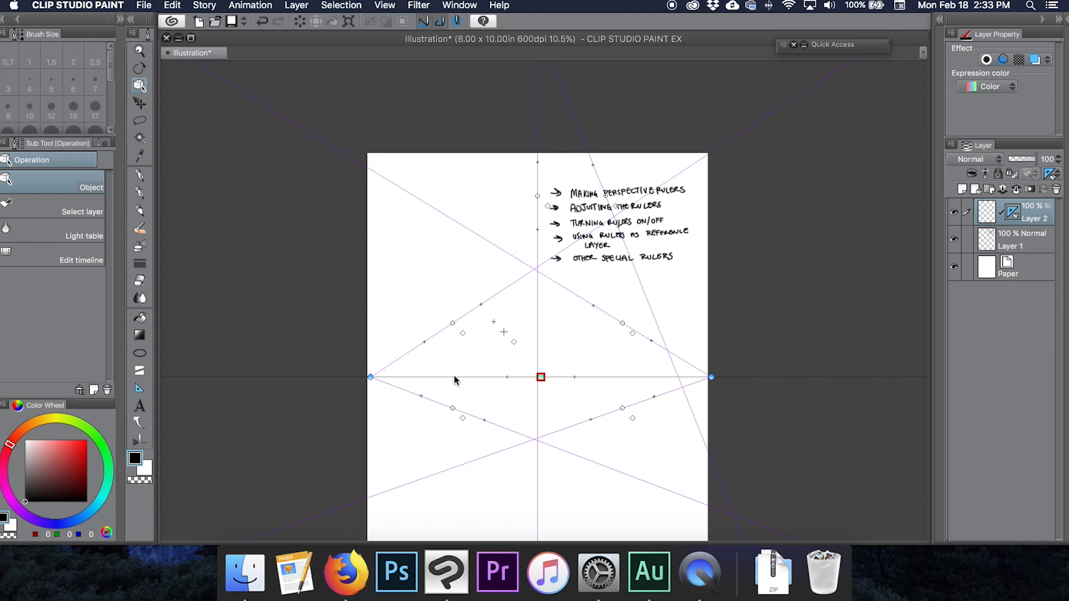
{"action": "mouse_move", "coordinate": [508, 423]}
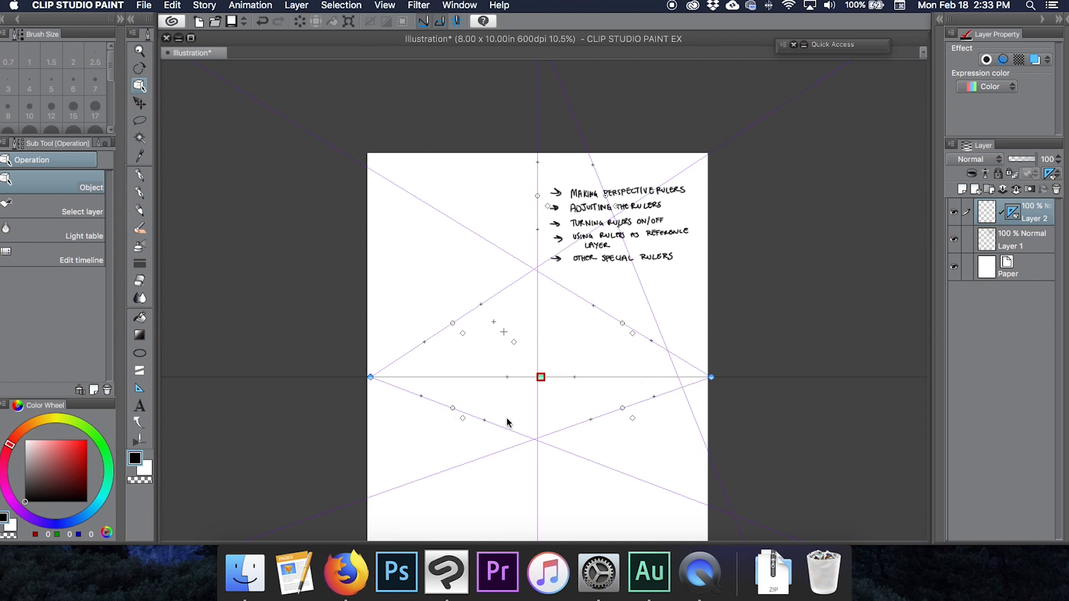
{"action": "mouse_move", "coordinate": [456, 321]}
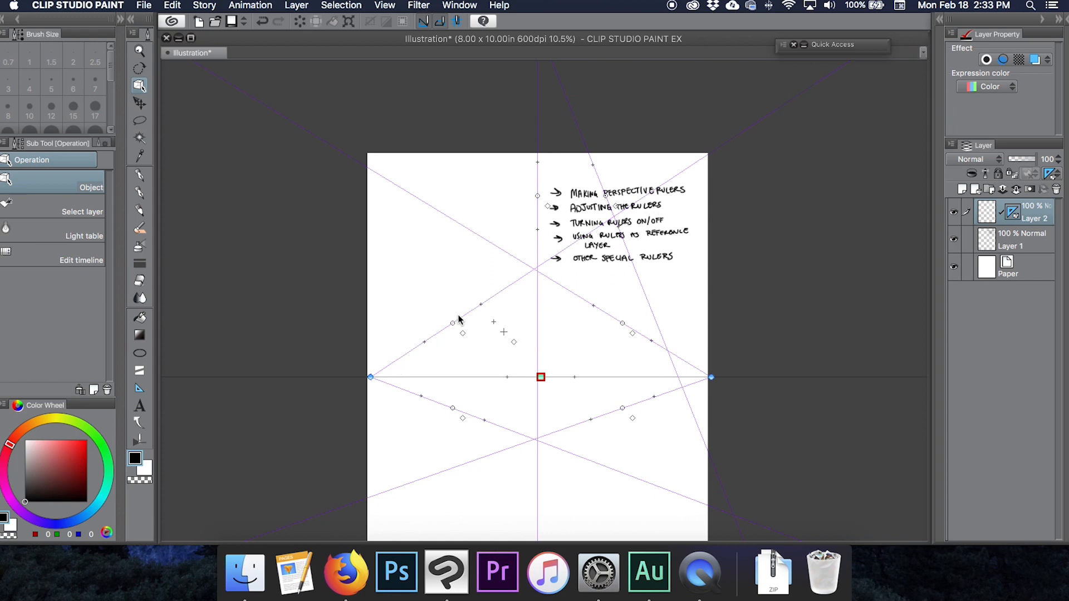
{"action": "mouse_move", "coordinate": [454, 326]}
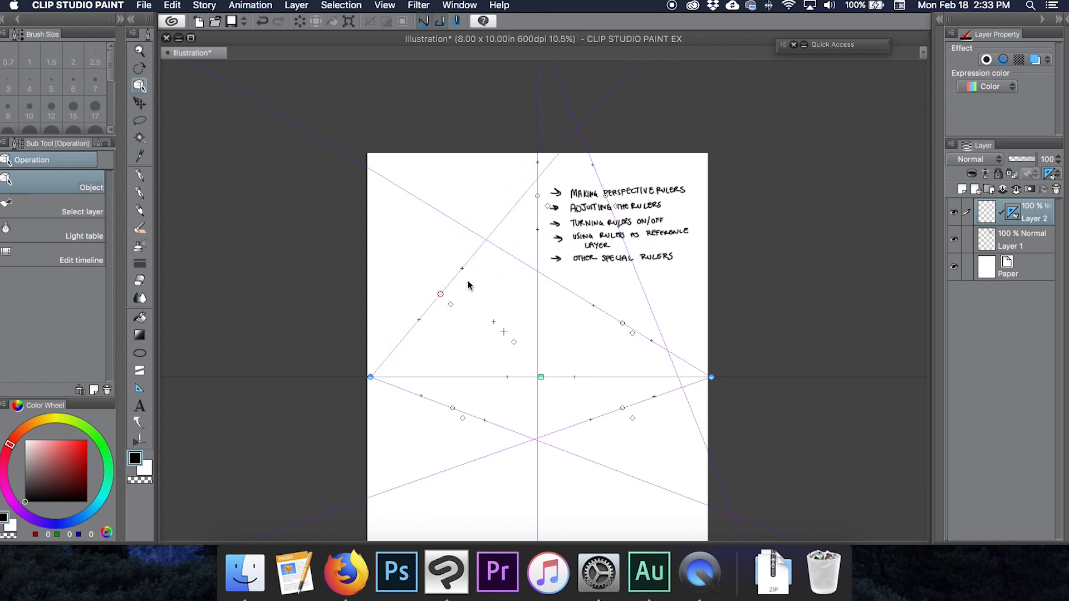
- Add Layer 3 above Layer 2 and pick the Pencil to sketch the box
{"action": "left_click", "coordinate": [961, 189]}
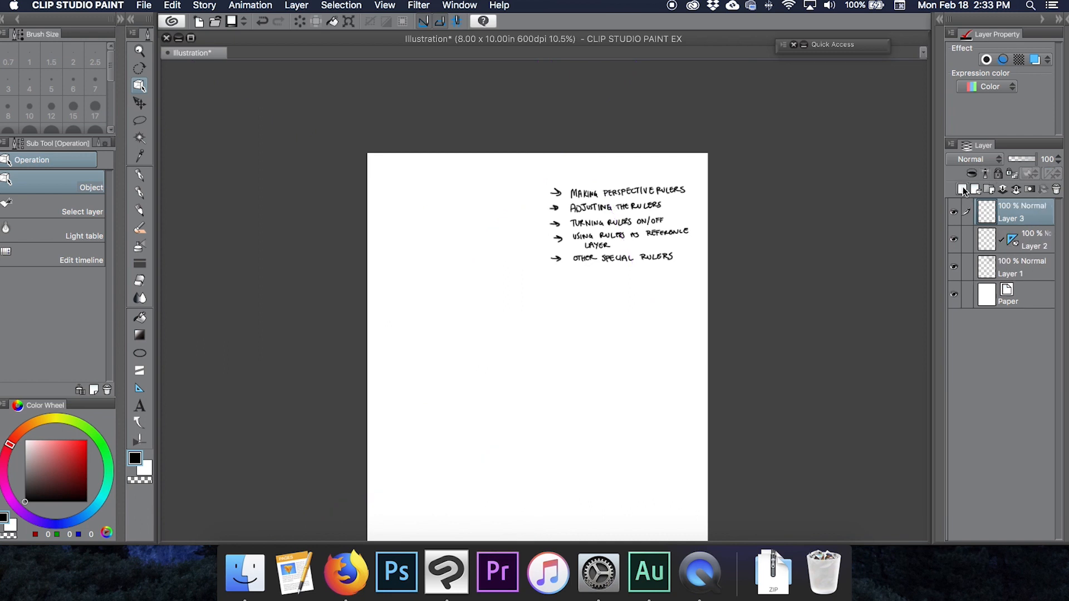
{"action": "left_click", "coordinate": [139, 211]}
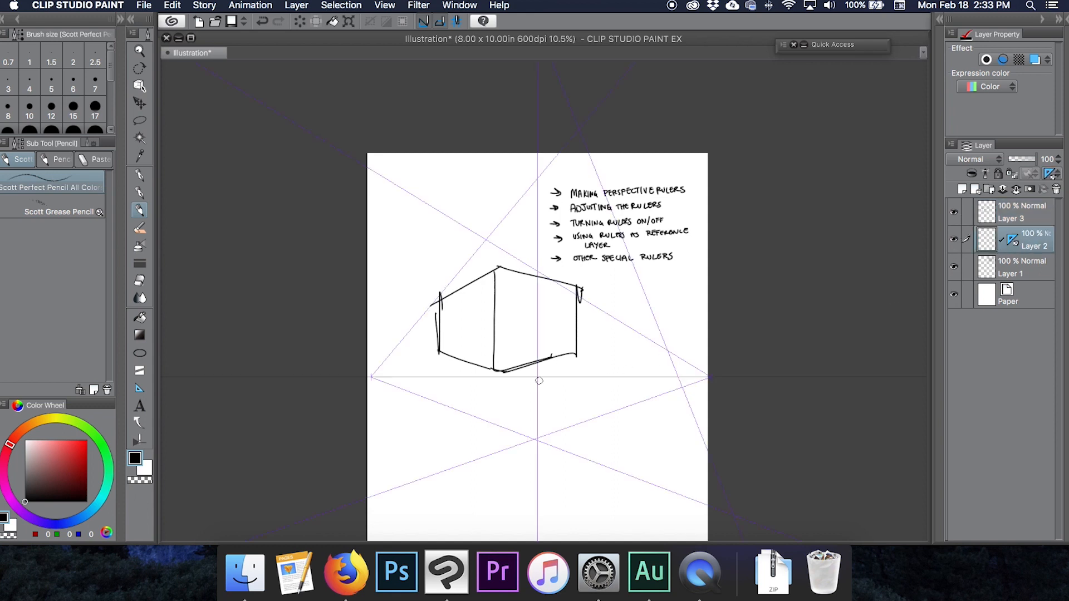
- Select the perspective ruler with the Object tool to move its left vanishing point
{"action": "left_click", "coordinate": [140, 86]}
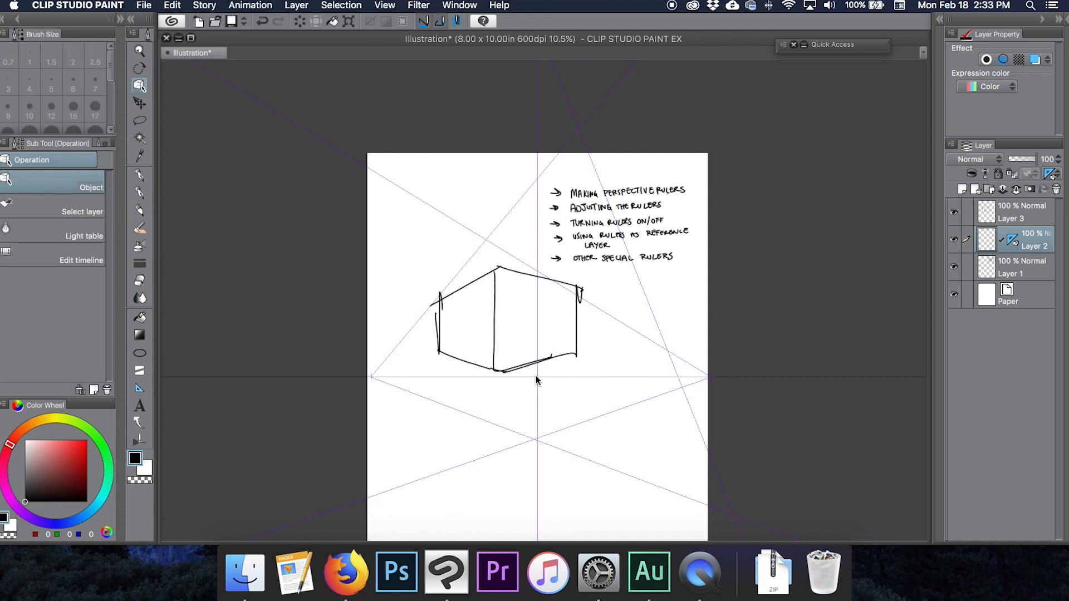
{"action": "left_click", "coordinate": [533, 332]}
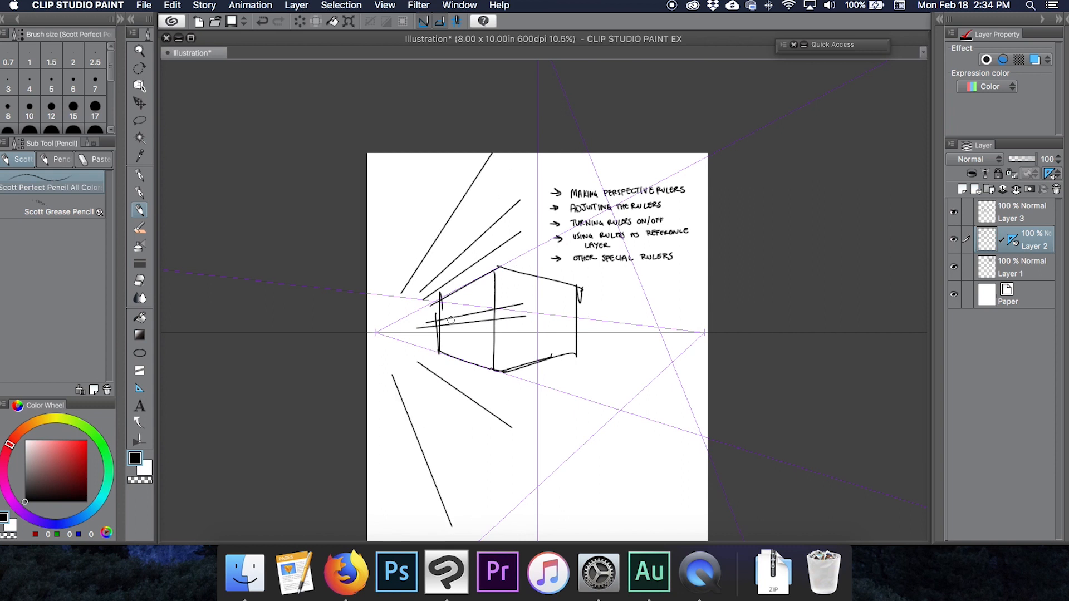
- Zoom out, readjust the ruler's vanishing points, then take the Pencil to trace the box
{"action": "left_click", "coordinate": [139, 85]}
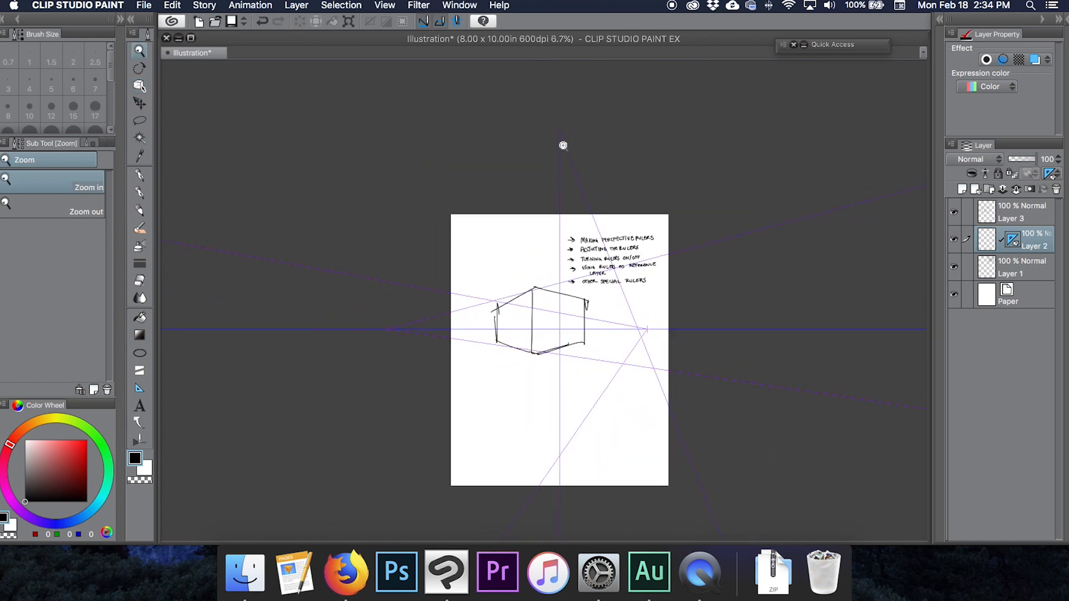
{"action": "left_click", "coordinate": [139, 87]}
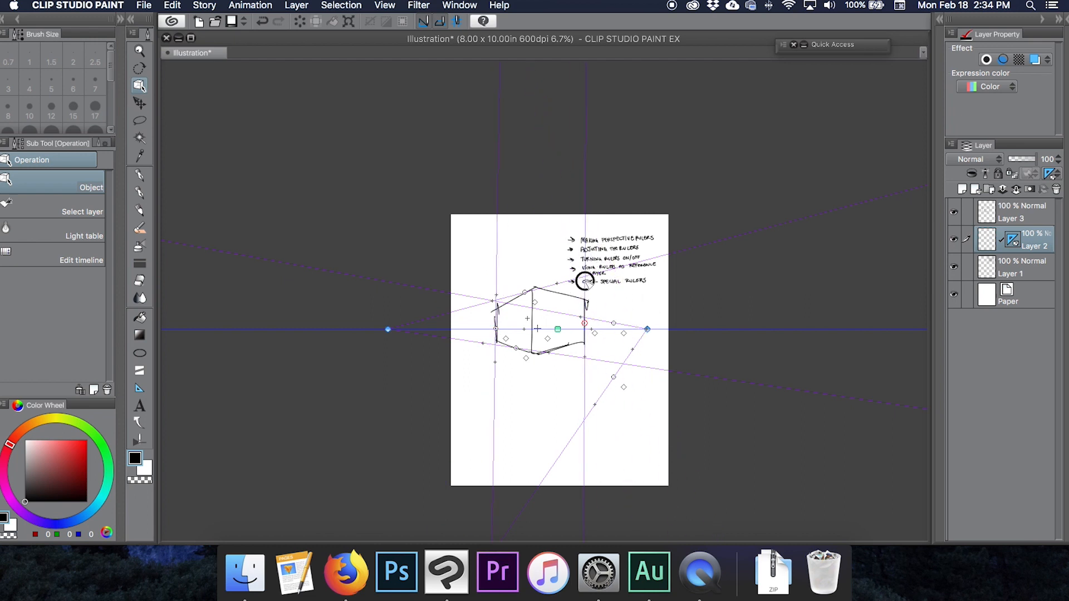
{"action": "left_click", "coordinate": [138, 50]}
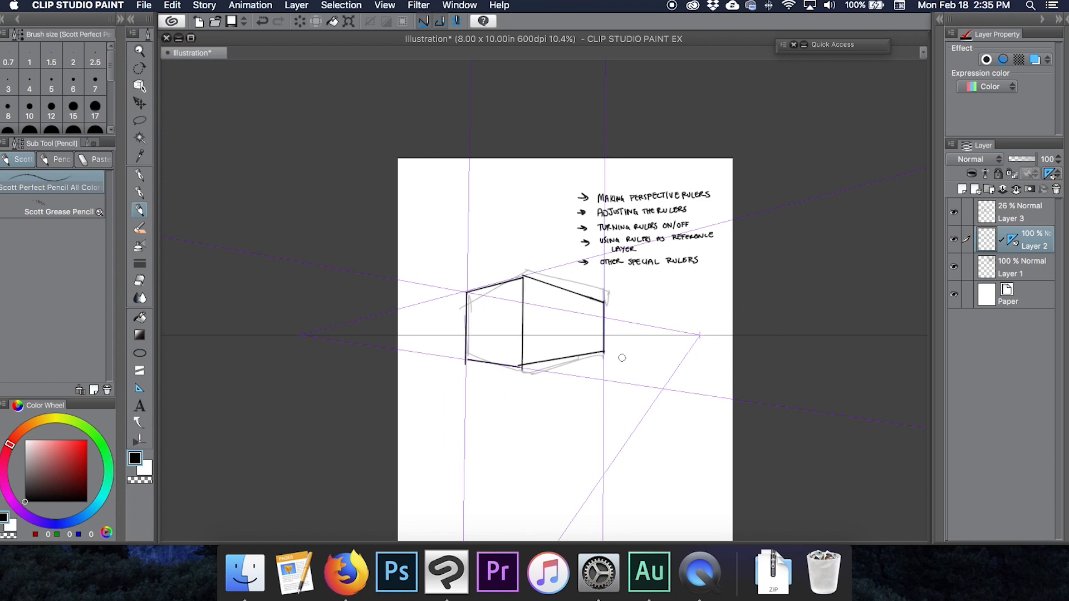
{"action": "scroll", "scroll_direction": "up", "scroll_amount": 3}
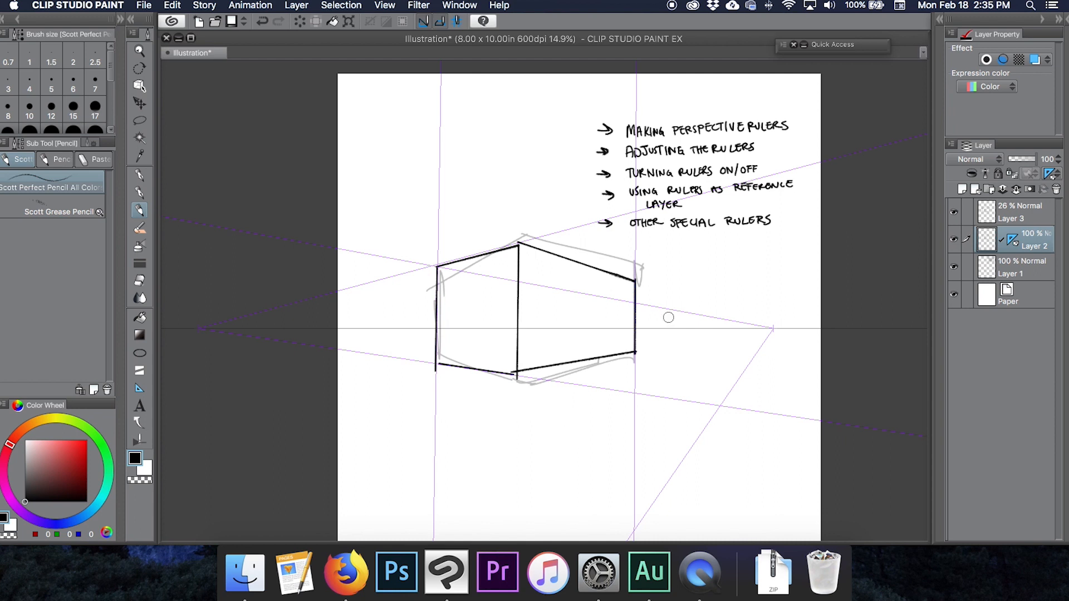
{"action": "mouse_move", "coordinate": [424, 390]}
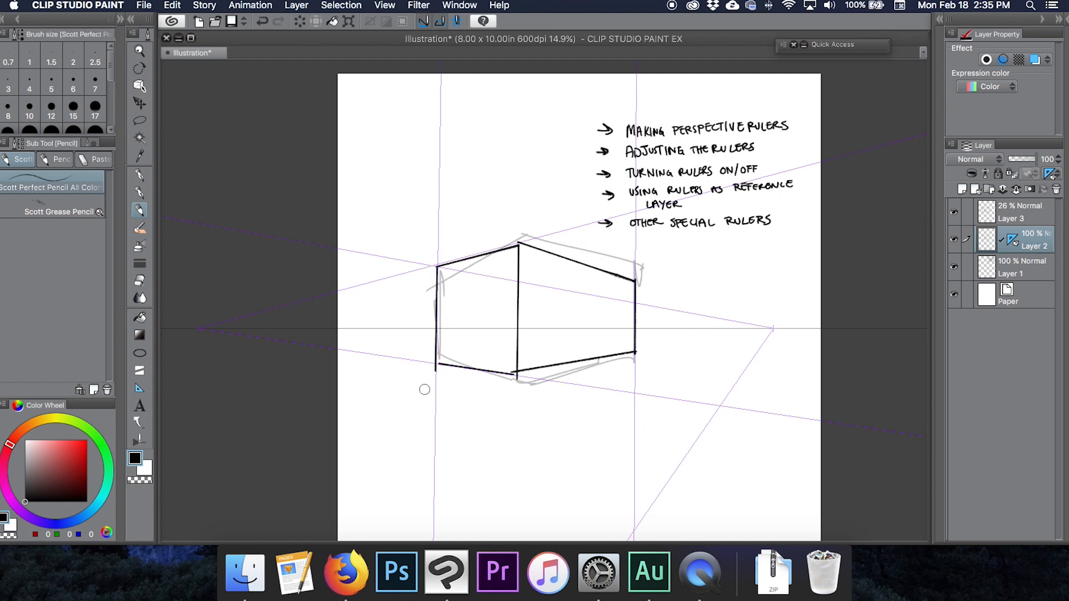
{"action": "mouse_move", "coordinate": [524, 403]}
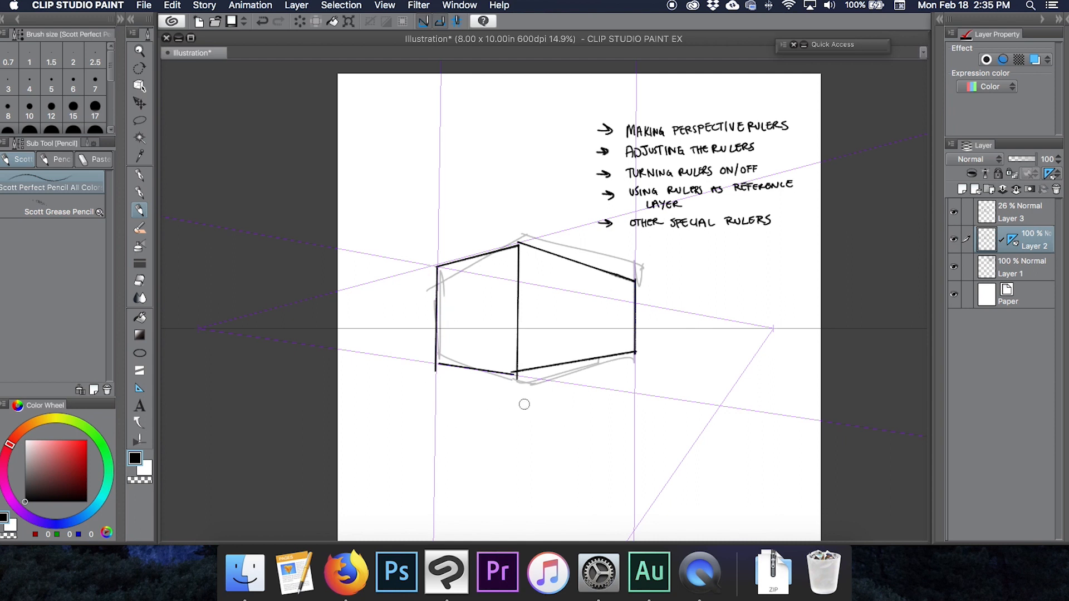
{"action": "mouse_move", "coordinate": [704, 312]}
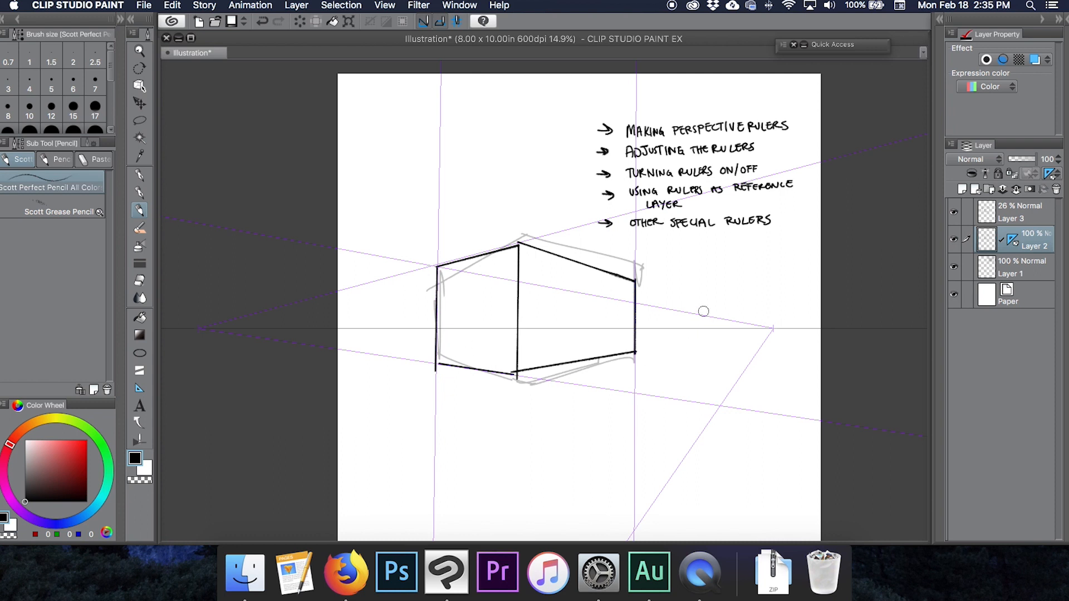
{"action": "mouse_move", "coordinate": [606, 377]}
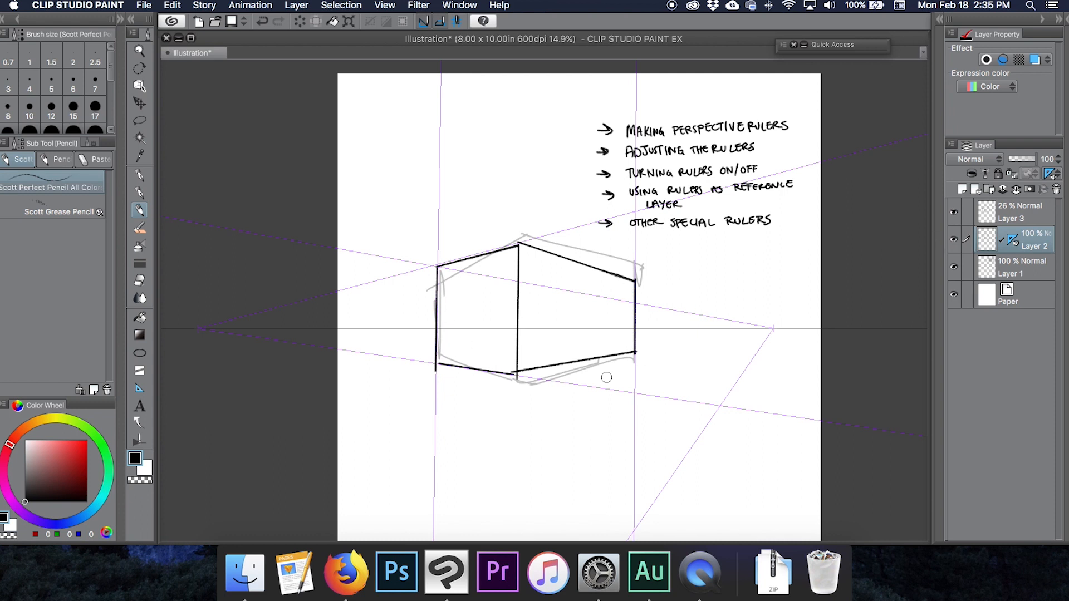
{"action": "mouse_move", "coordinate": [494, 362]}
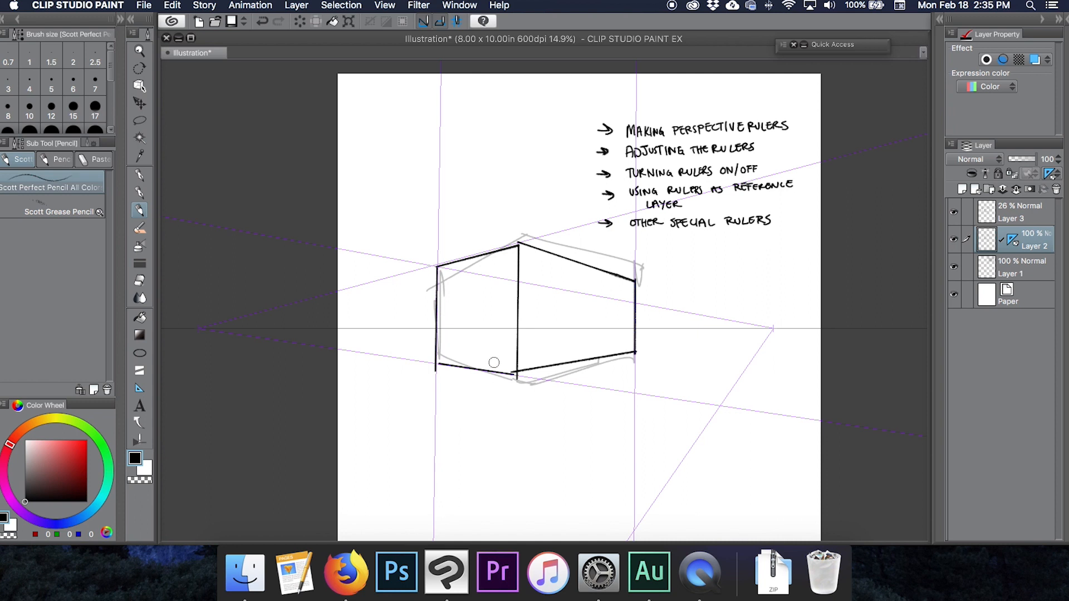
{"action": "mouse_move", "coordinate": [432, 305]}
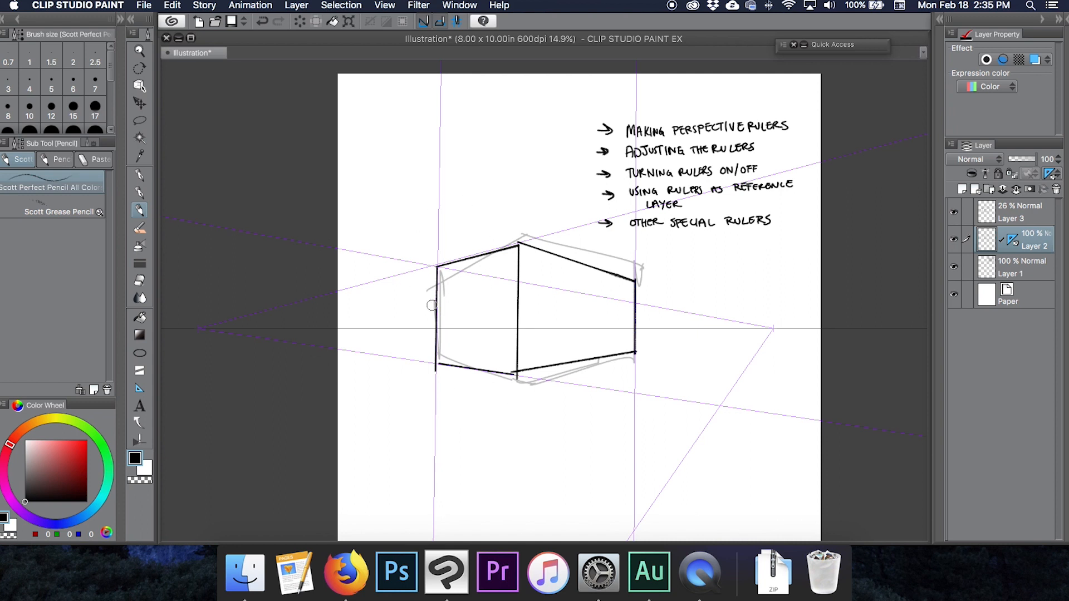
{"action": "mouse_move", "coordinate": [478, 111]}
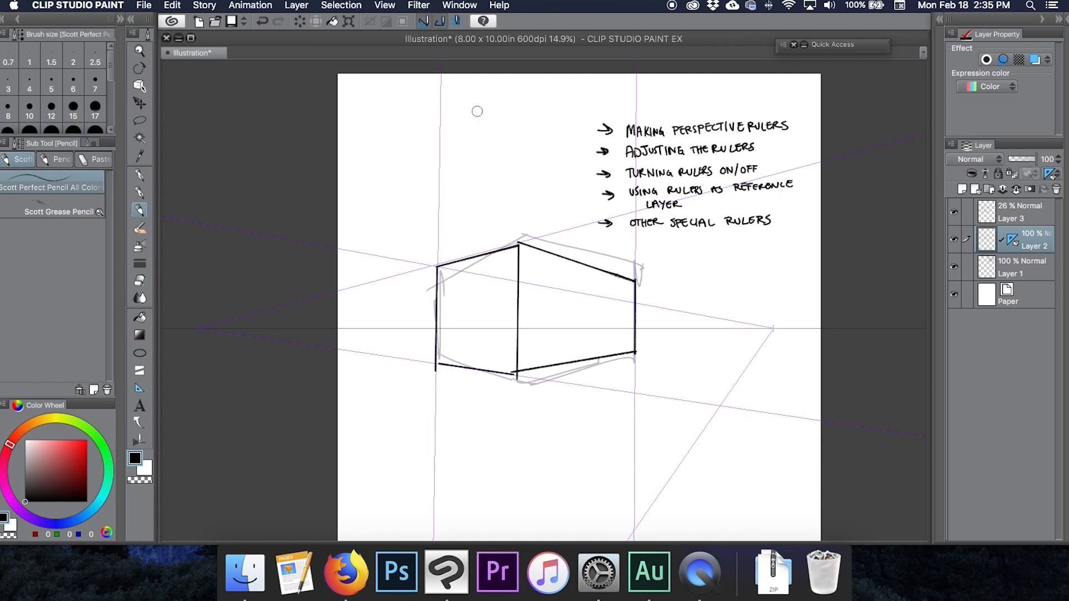
{"action": "mouse_move", "coordinate": [534, 339]}
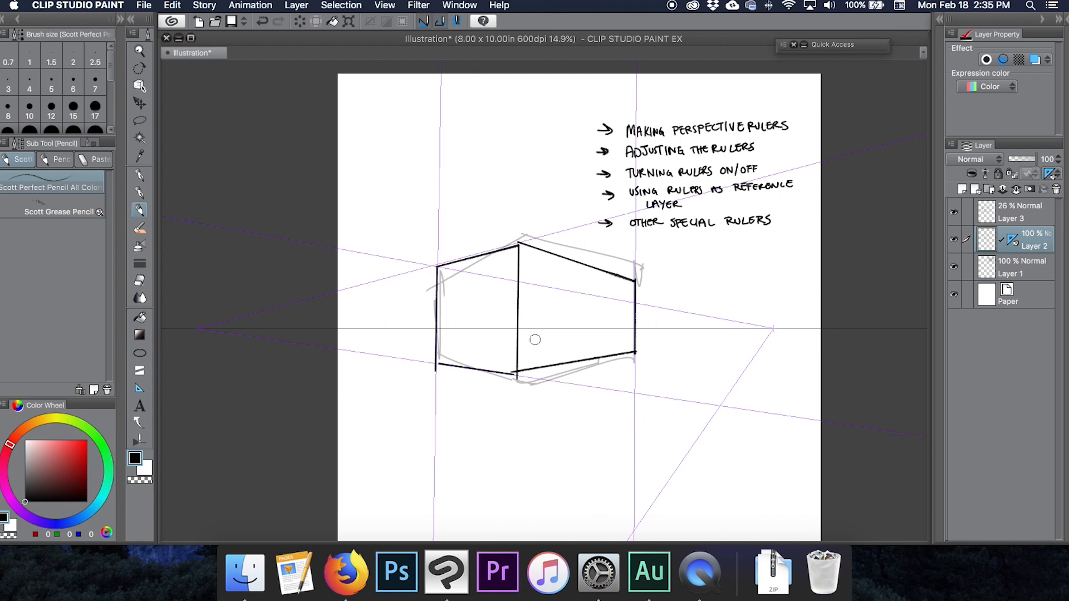
{"action": "left_click", "coordinate": [384, 6]}
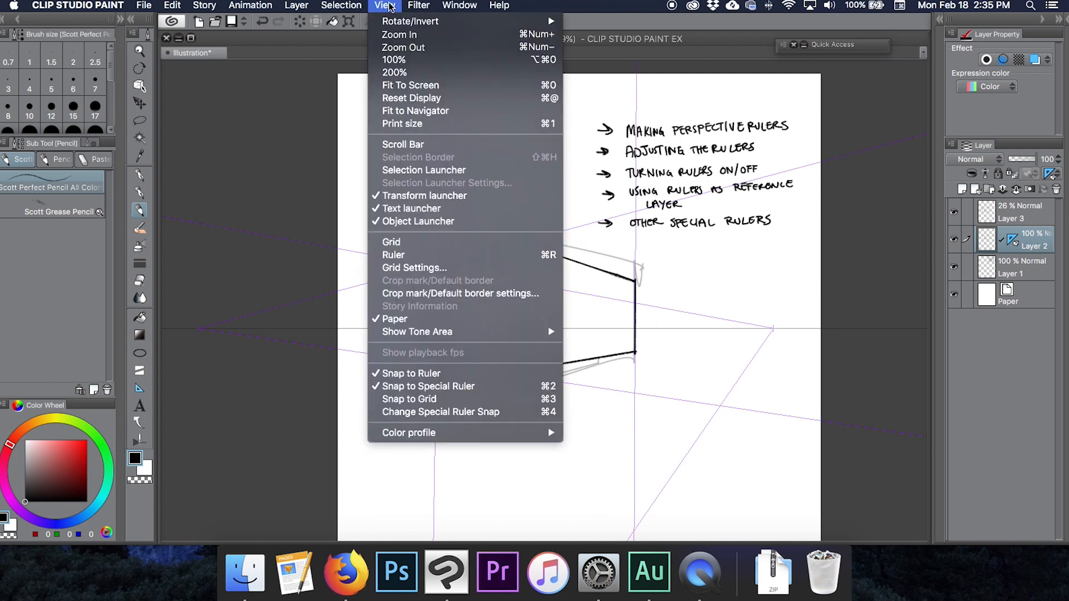
{"action": "mouse_move", "coordinate": [430, 386]}
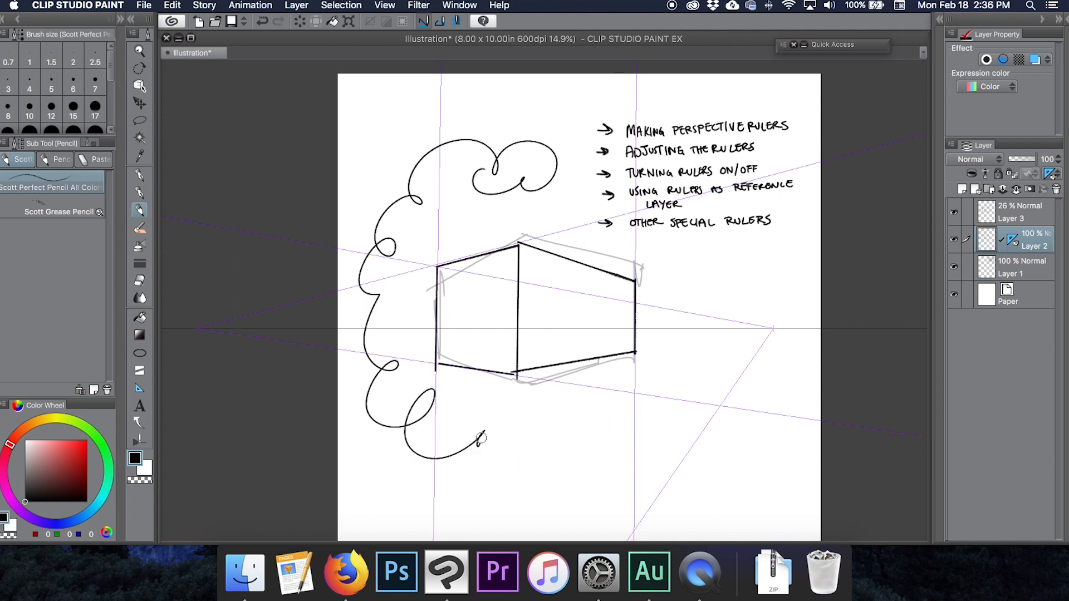
{"action": "left_click", "coordinate": [384, 4]}
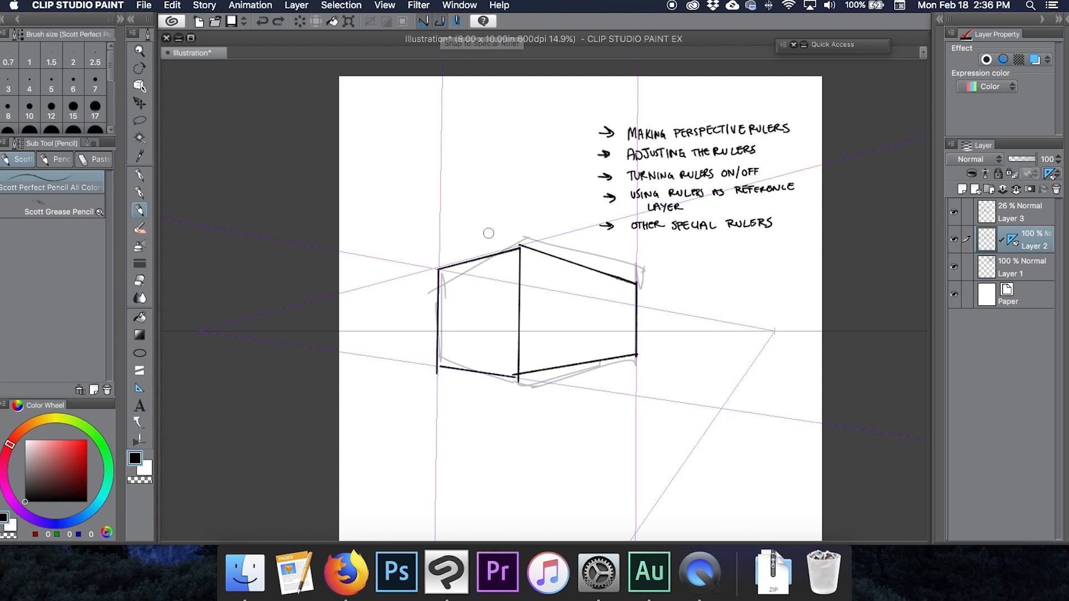
{"action": "mouse_move", "coordinate": [437, 166]}
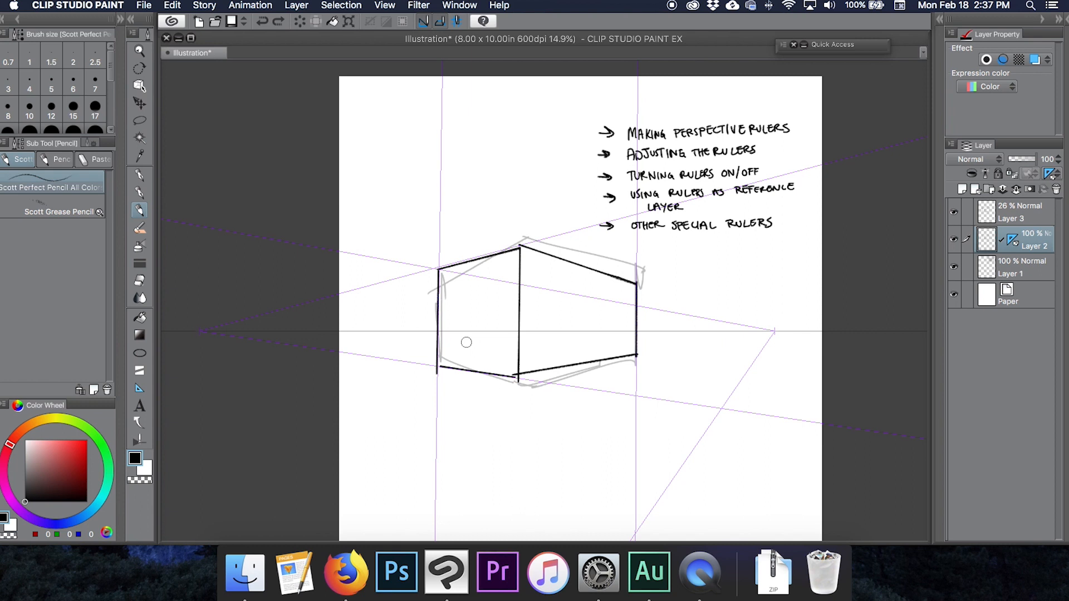
{"action": "mouse_move", "coordinate": [229, 115]}
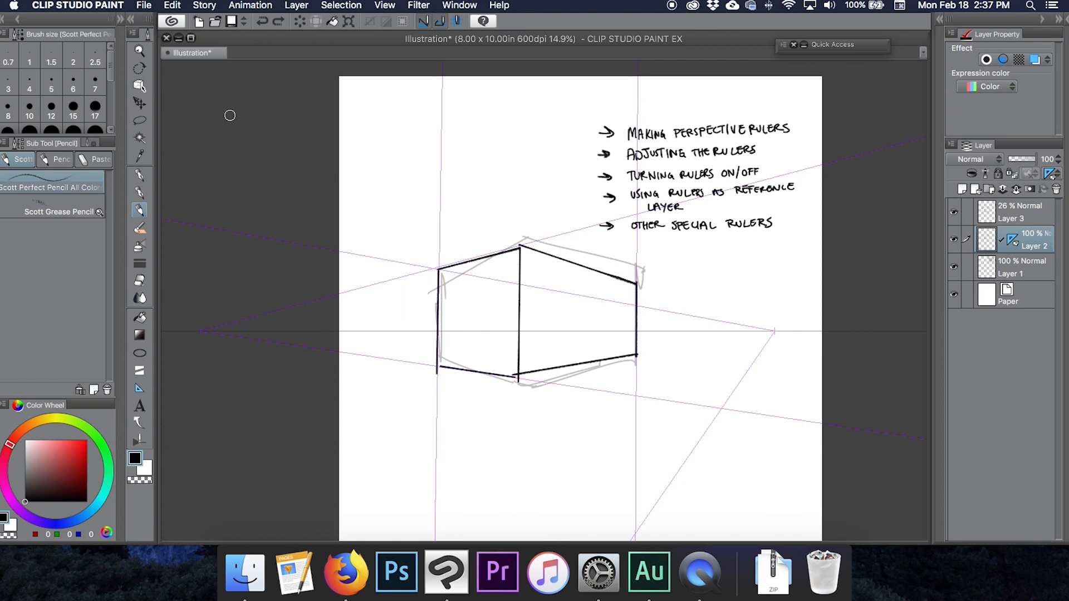
- Select the perspective ruler with the Object tool so its editing handles show
{"action": "left_click", "coordinate": [139, 85]}
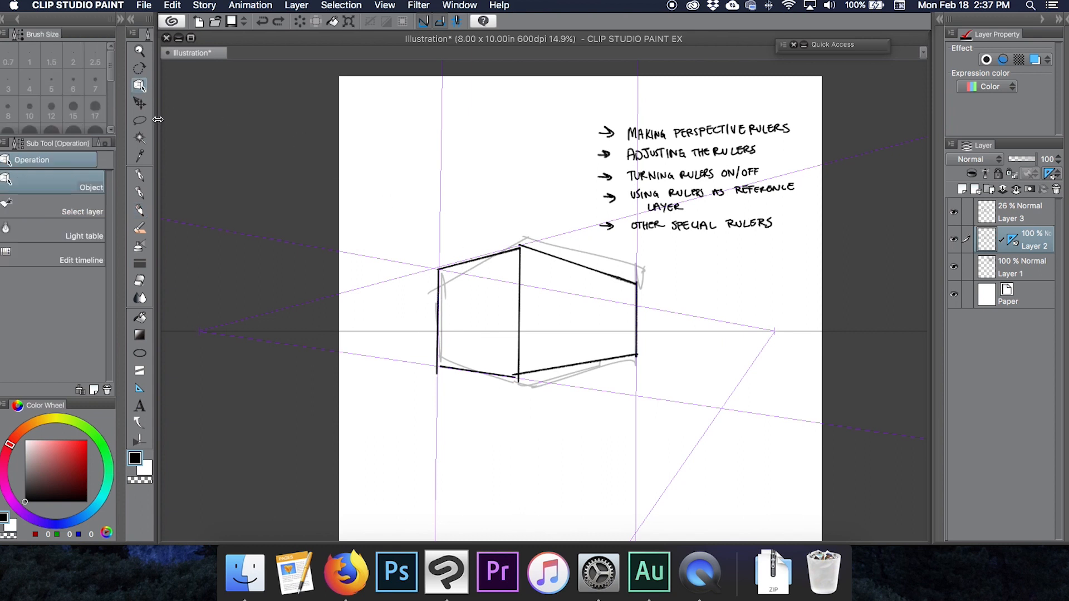
{"action": "left_click", "coordinate": [541, 251]}
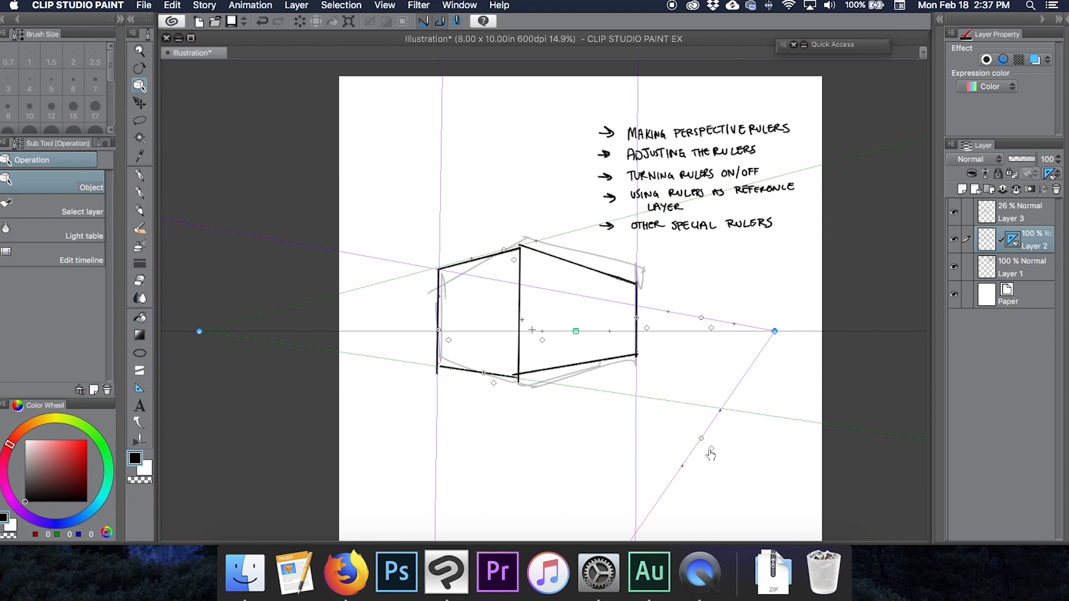
{"action": "mouse_move", "coordinate": [695, 214]}
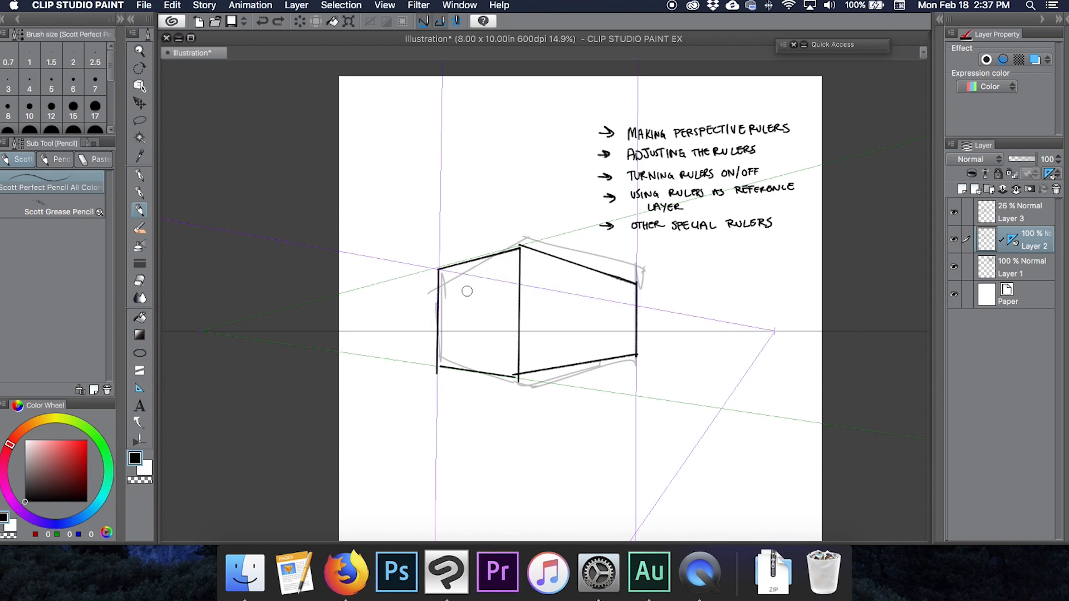
{"action": "mouse_move", "coordinate": [476, 336]}
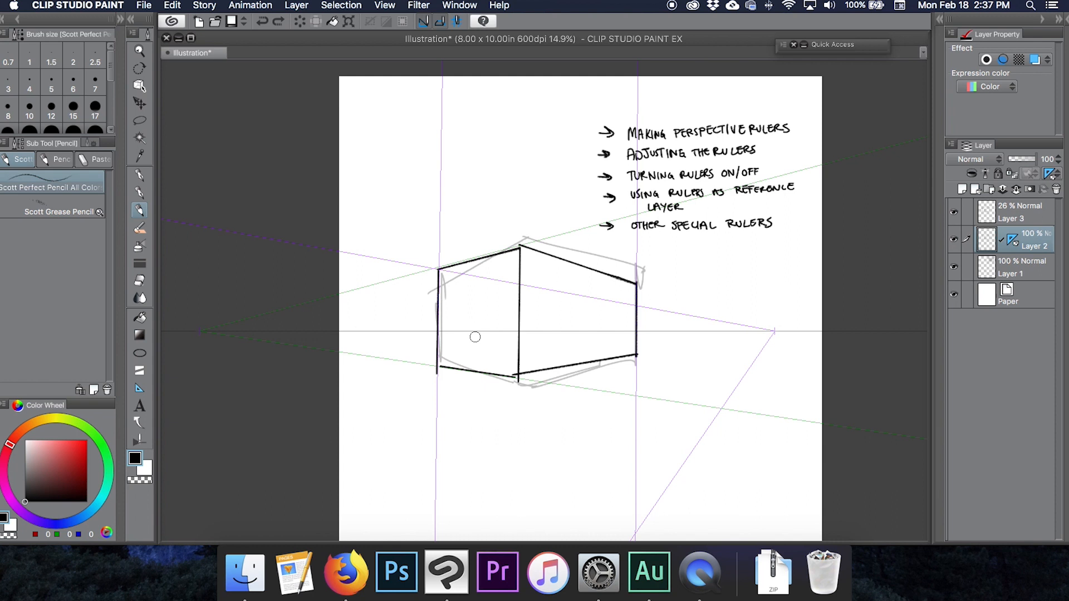
{"action": "mouse_move", "coordinate": [474, 353]}
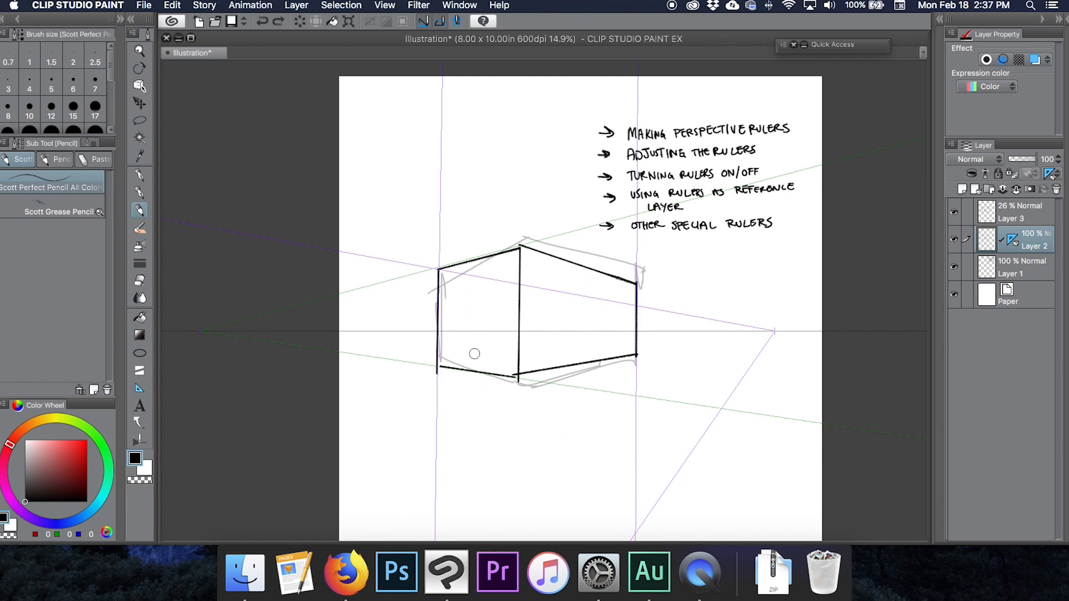
{"action": "mouse_move", "coordinate": [470, 362]}
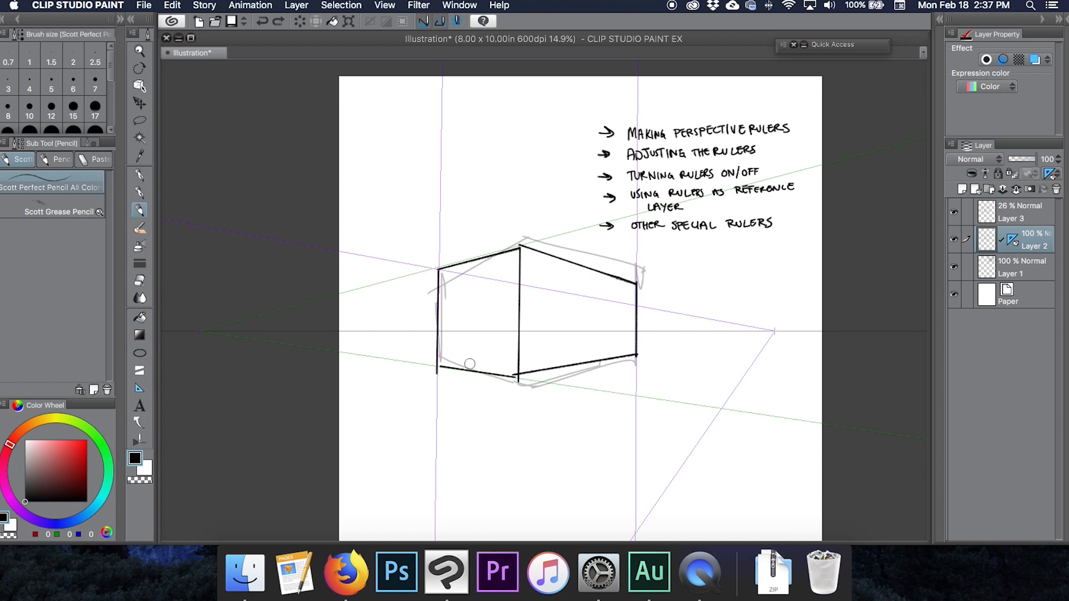
{"action": "mouse_move", "coordinate": [467, 330]}
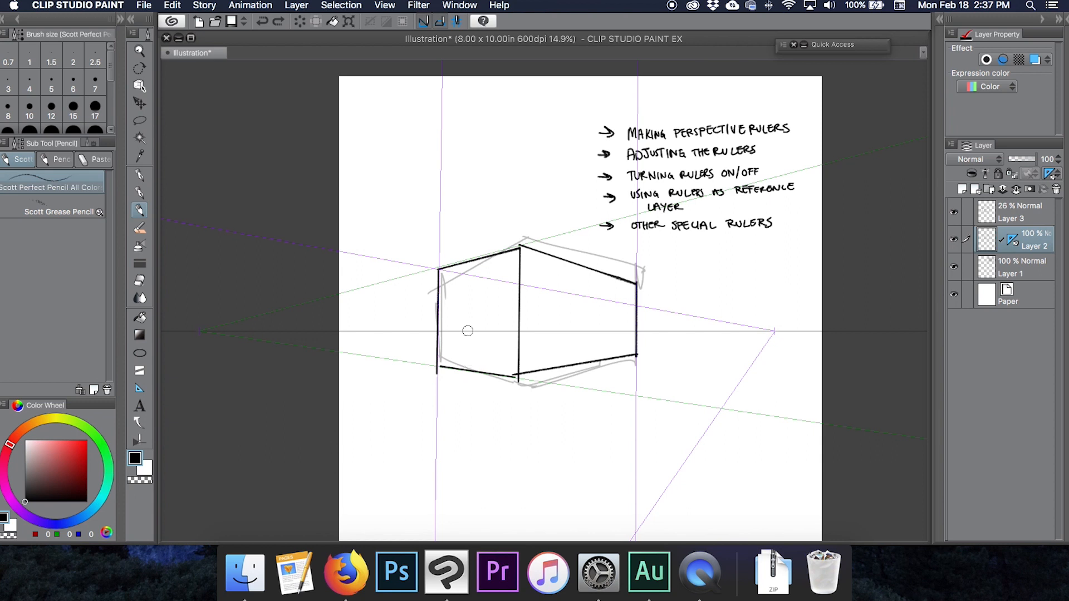
{"action": "left_click", "coordinate": [139, 86]}
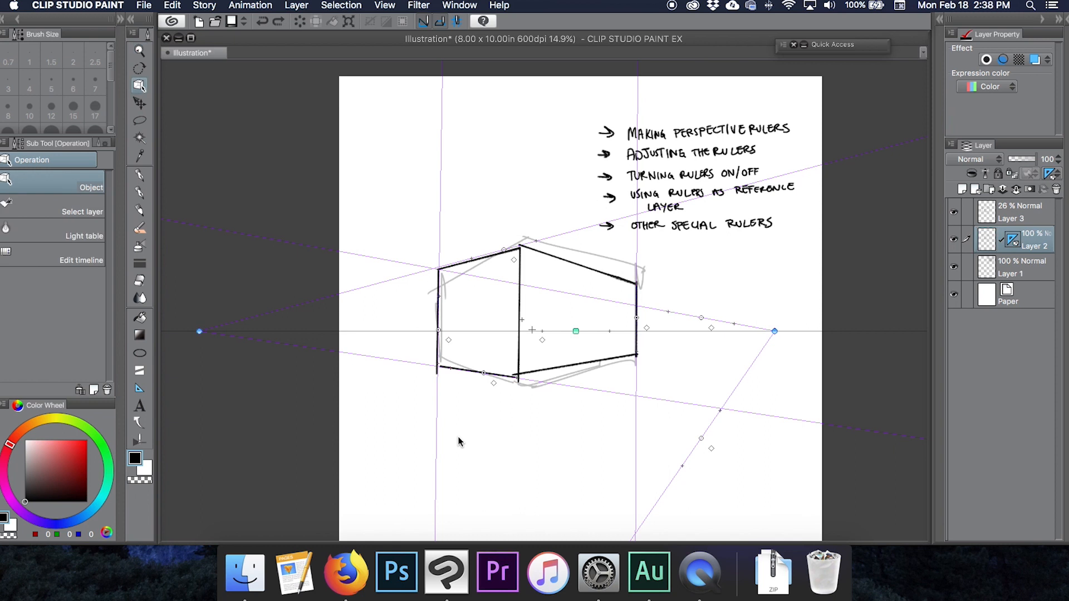
{"action": "mouse_move", "coordinate": [489, 256]}
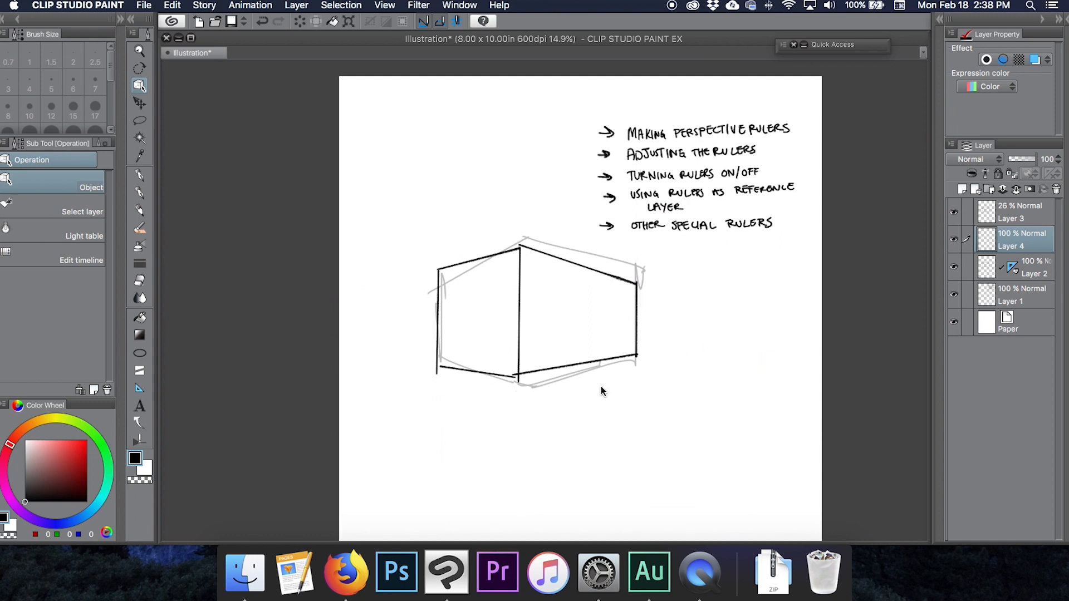
- Copy Layer 2's perspective ruler onto Layer 4
{"action": "left_click", "coordinate": [1010, 268]}
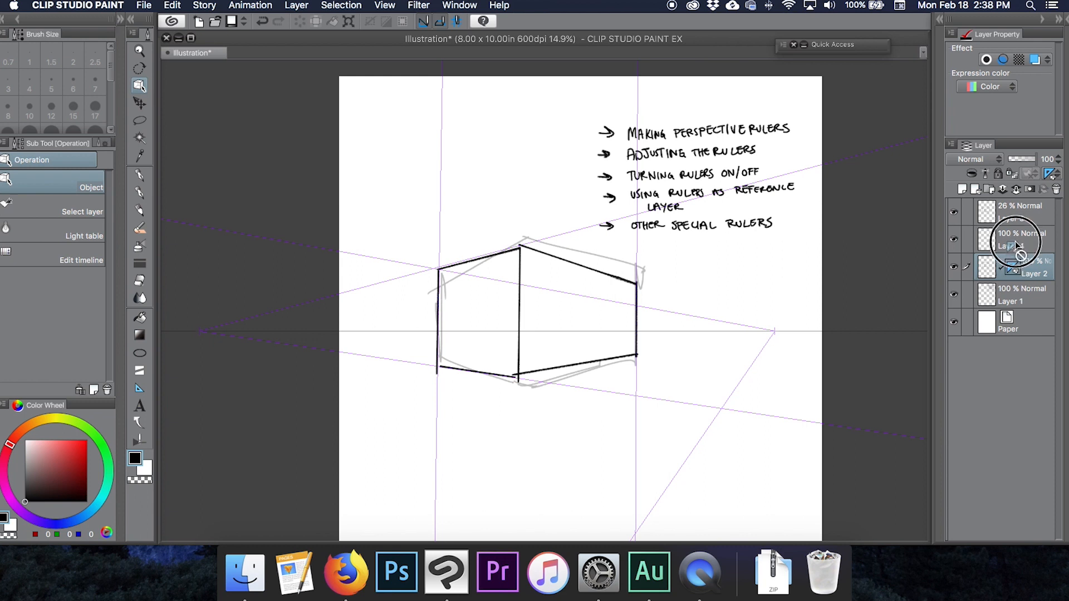
{"action": "left_click", "coordinate": [1015, 240]}
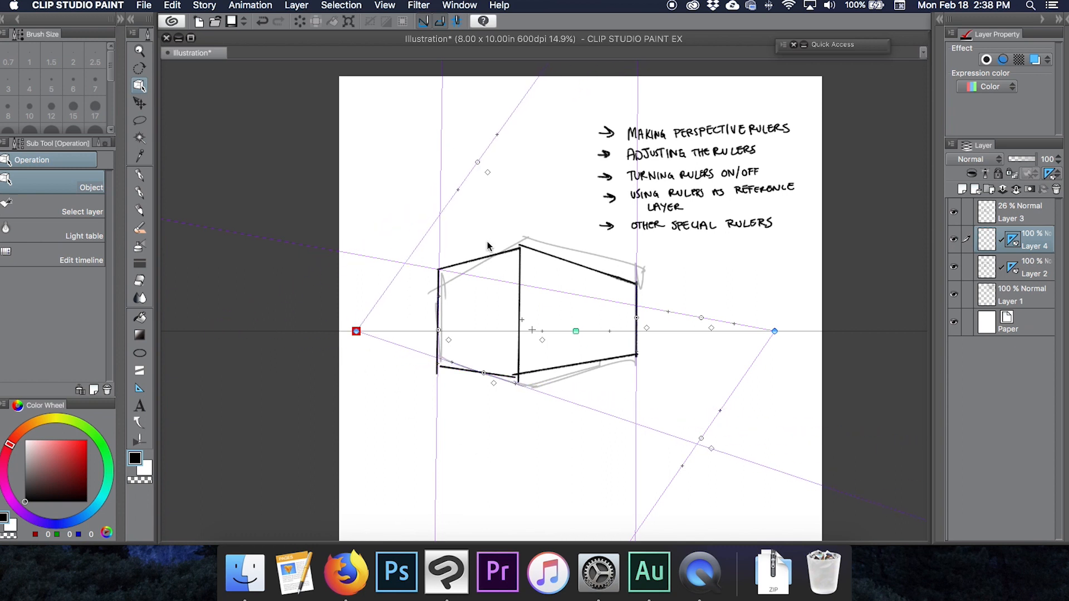
- Alternate between Layer 2 and Layer 4 to compare their rulers
{"action": "left_click", "coordinate": [1013, 268]}
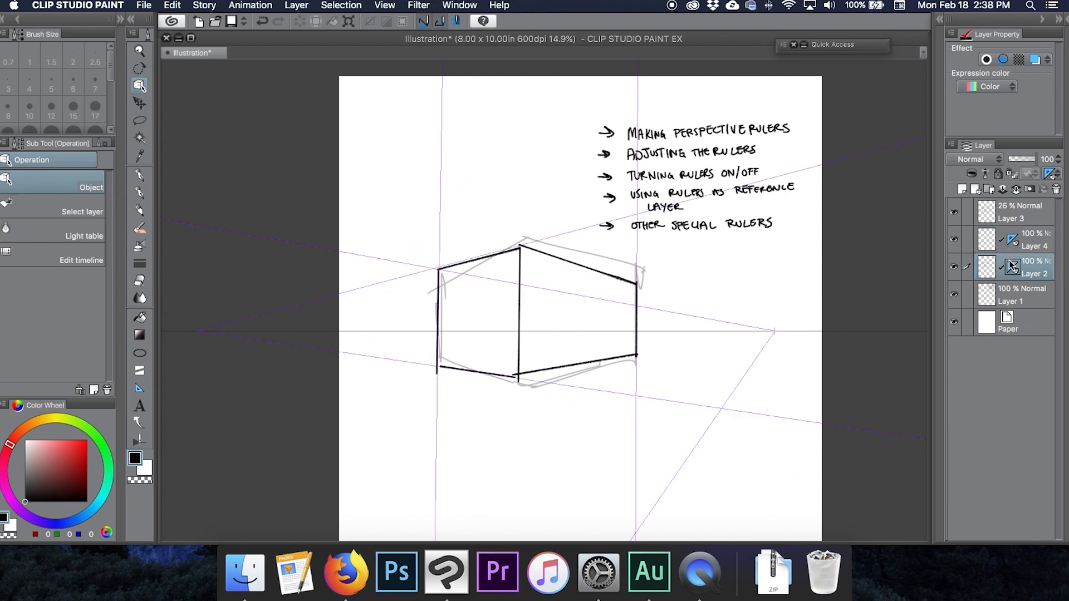
{"action": "left_click", "coordinate": [1013, 266]}
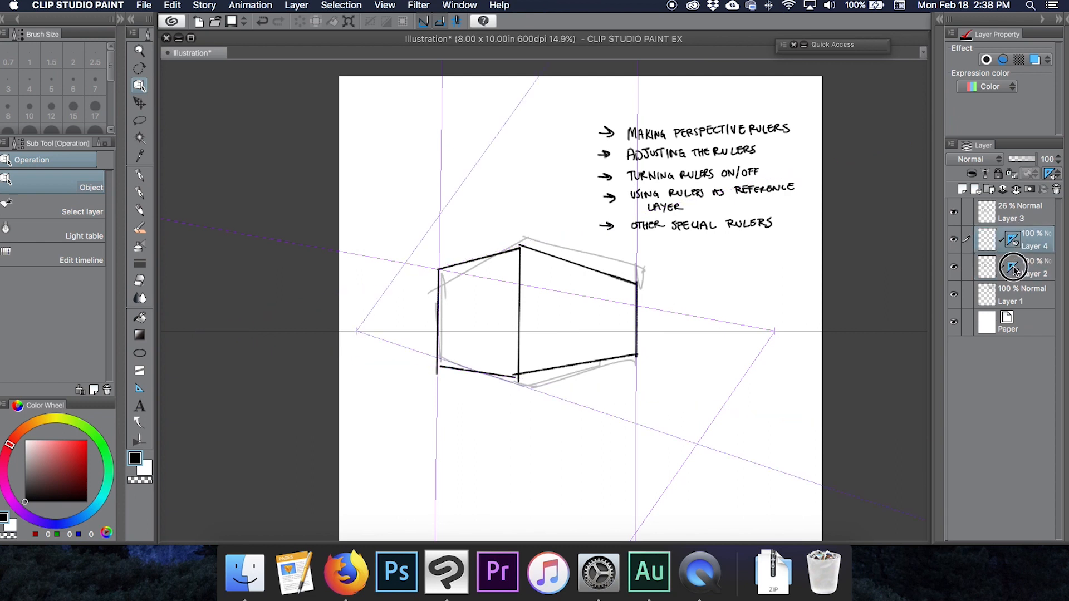
{"action": "left_click", "coordinate": [1013, 268]}
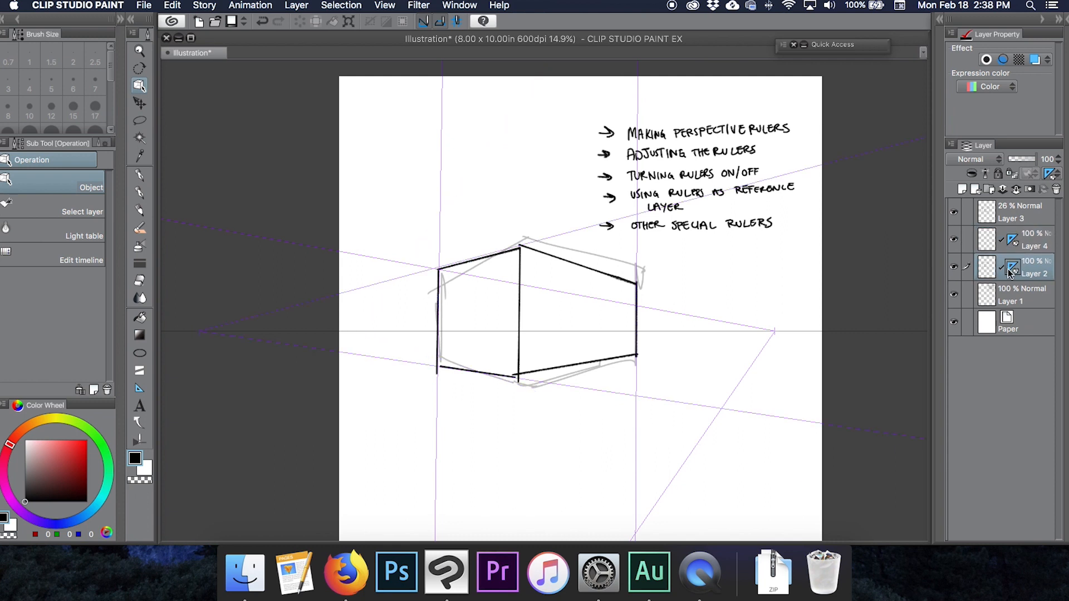
{"action": "left_click", "coordinate": [1011, 239]}
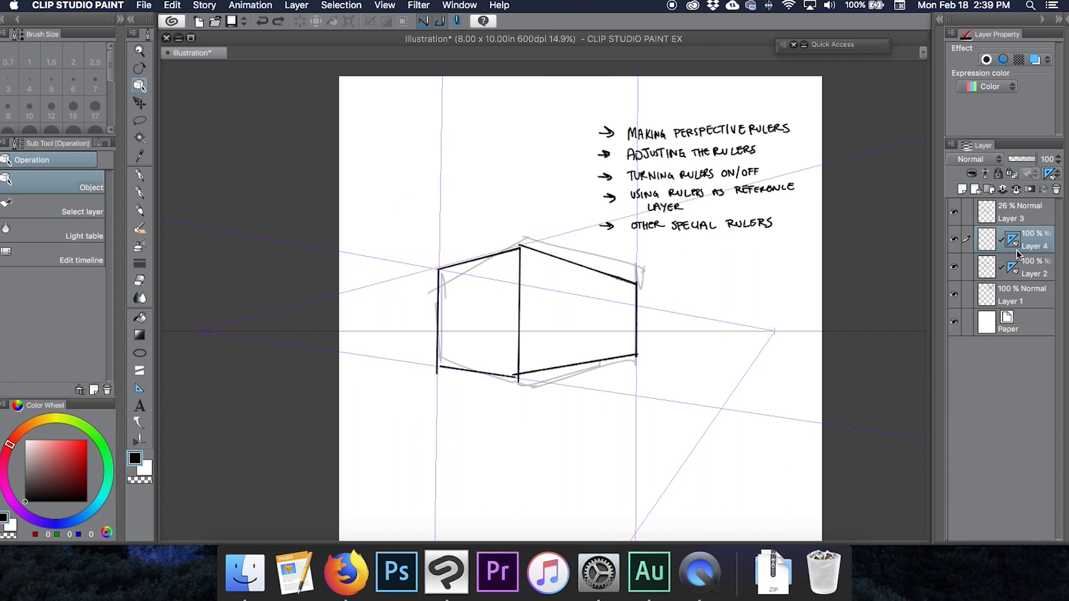
- Remove Layer 4's ruler copy, show Layer 2's ruler on all layers, and hide the Layer 2 sketch
{"action": "left_click", "coordinate": [1010, 267]}
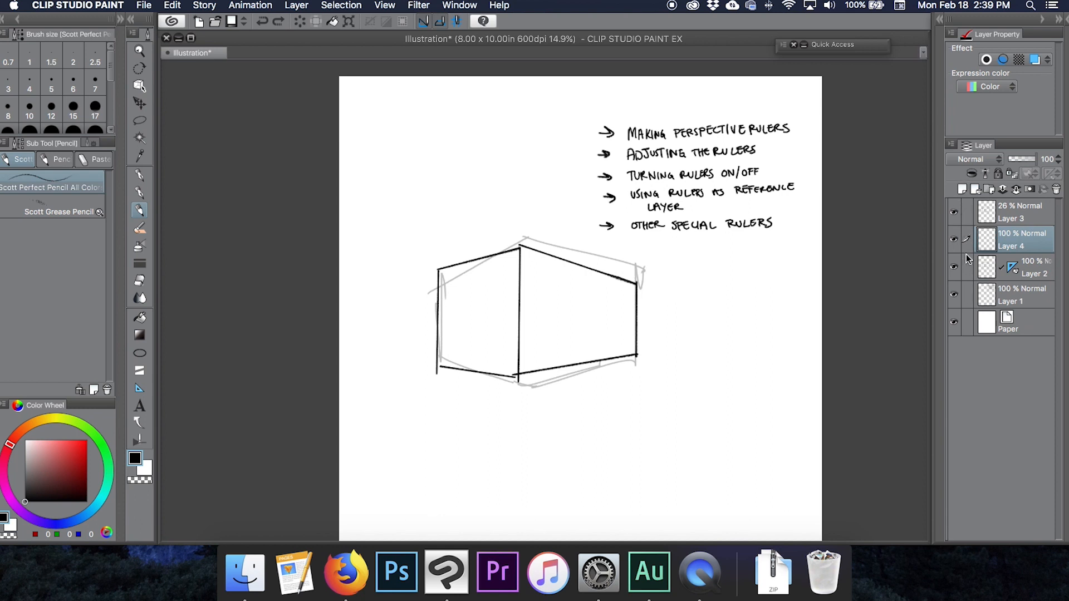
{"action": "mouse_move", "coordinate": [995, 261]}
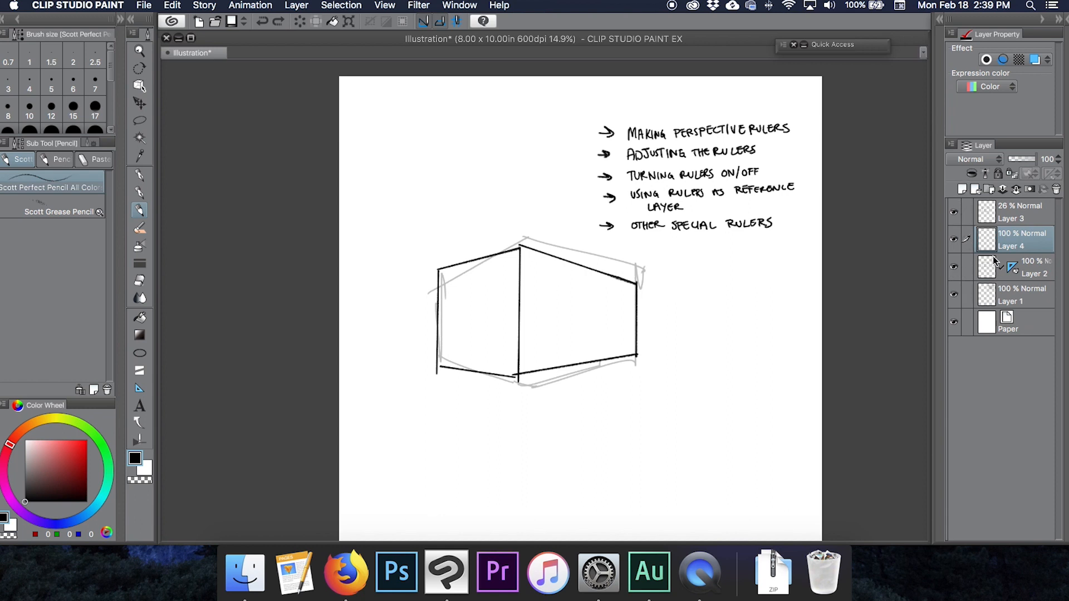
{"action": "left_click", "coordinate": [966, 267]}
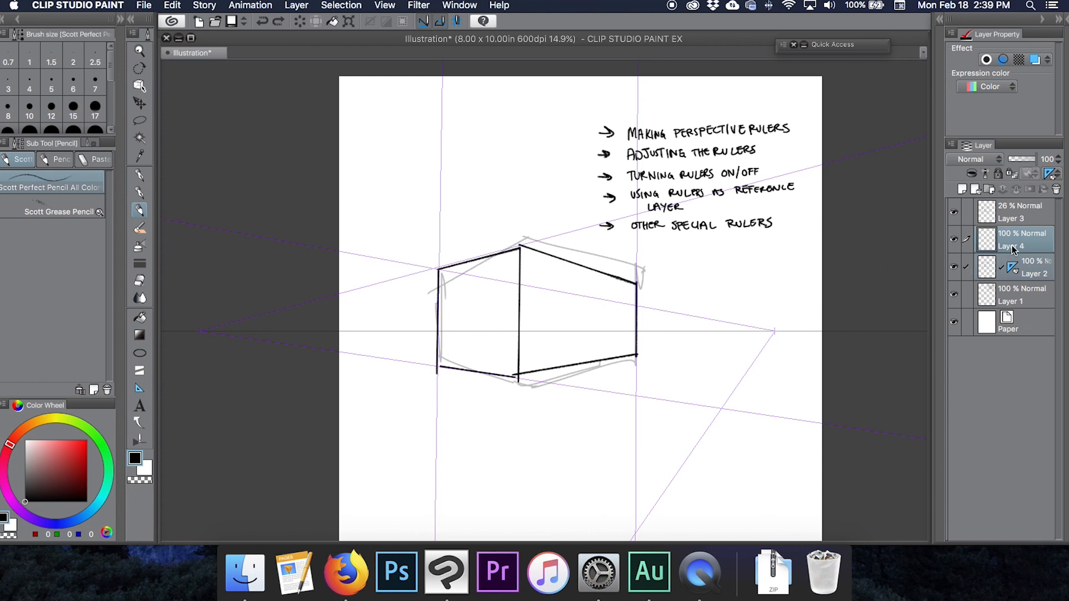
{"action": "mouse_move", "coordinate": [1005, 249]}
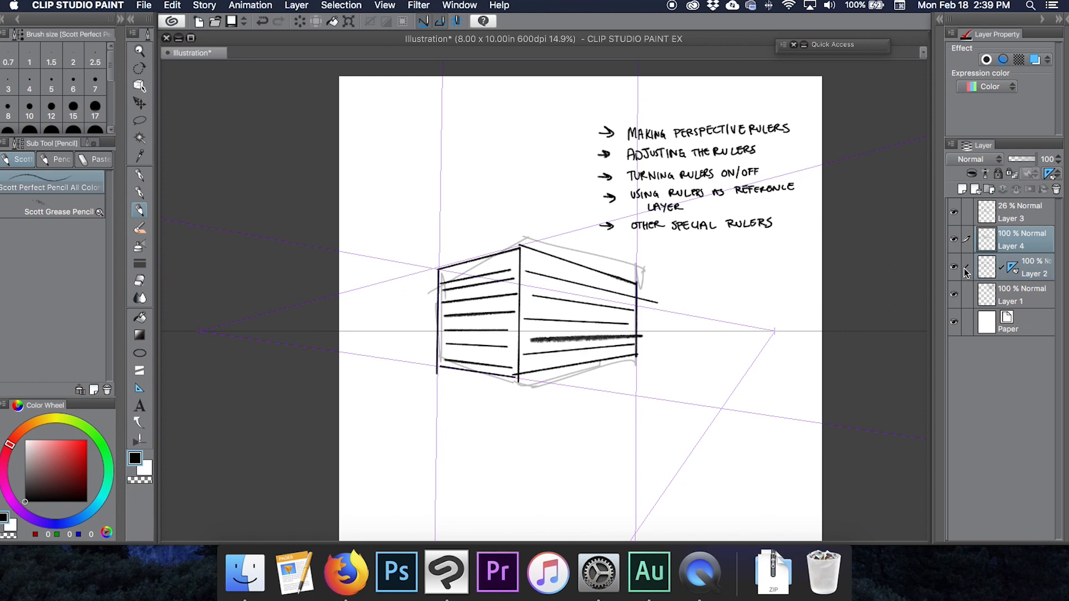
{"action": "left_click", "coordinate": [953, 266]}
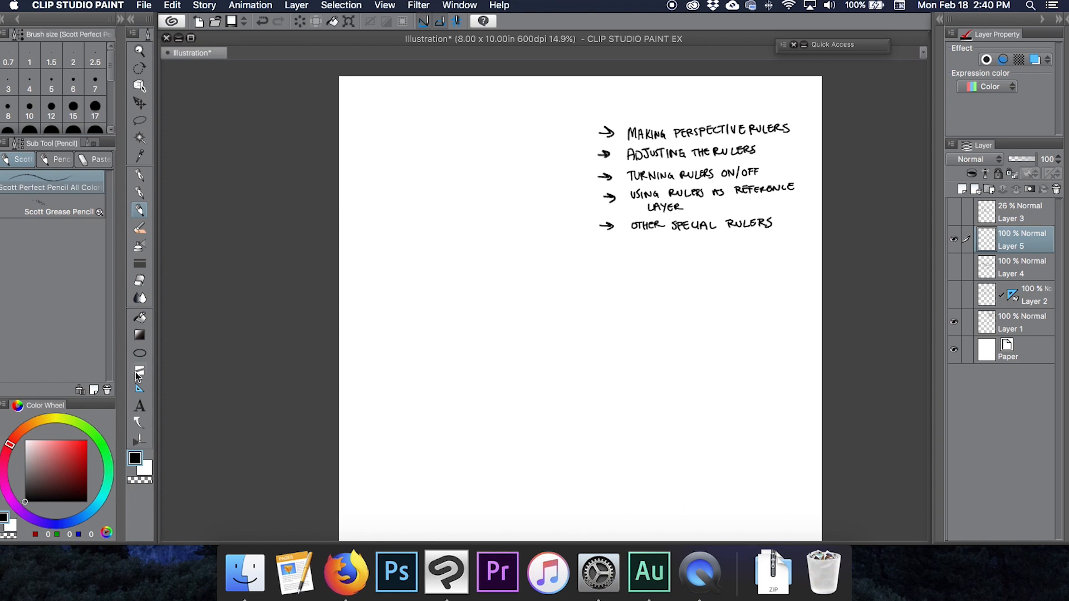
{"action": "mouse_move", "coordinate": [142, 395]}
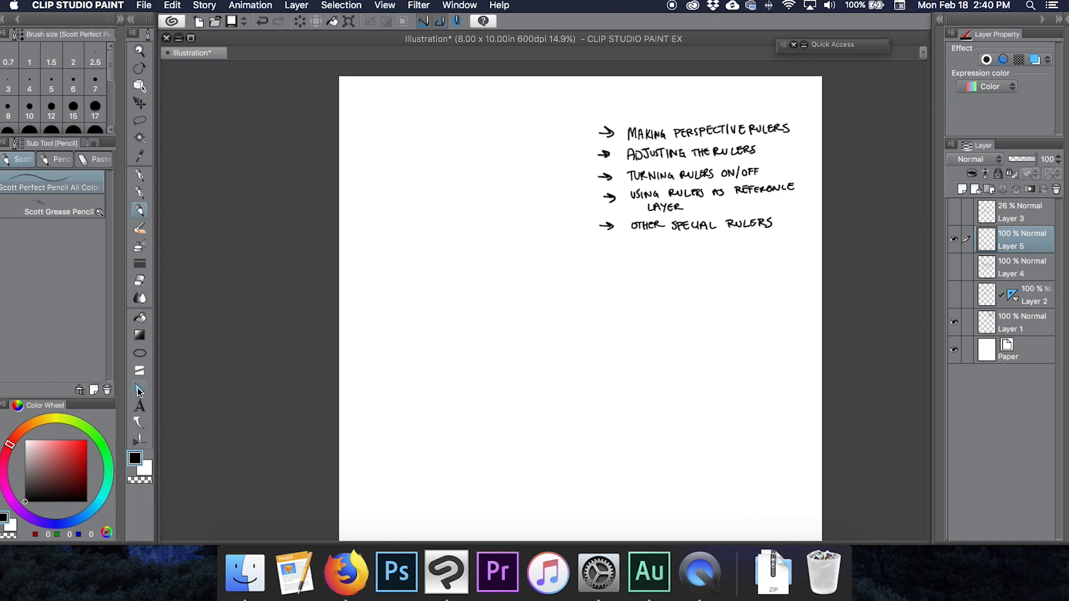
{"action": "mouse_move", "coordinate": [138, 390]}
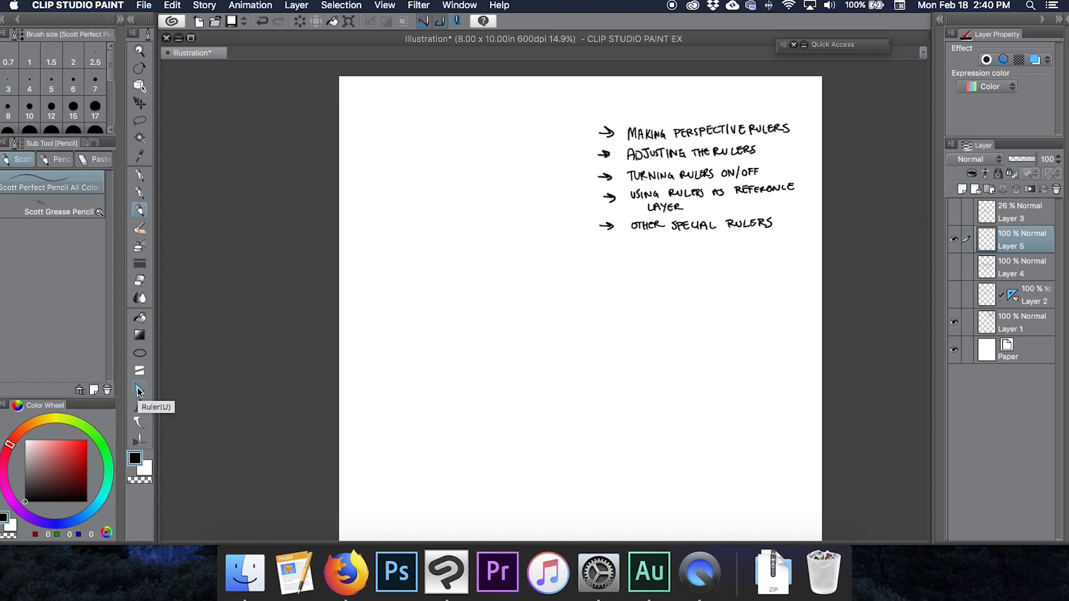
- Select the Ruler tool and choose the Linear ruler type
{"action": "left_click", "coordinate": [139, 388]}
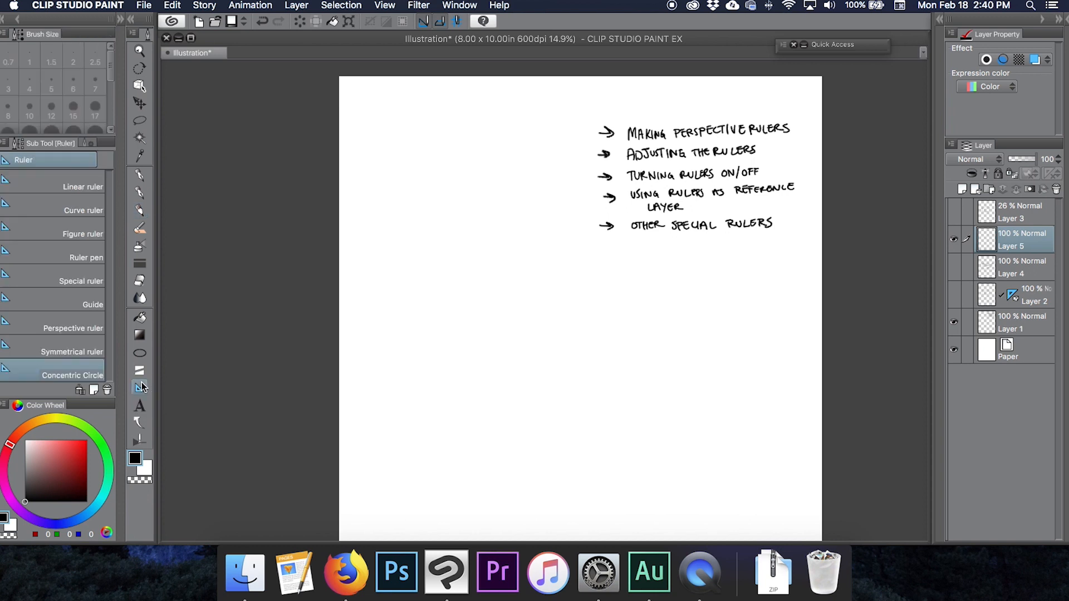
{"action": "mouse_move", "coordinate": [83, 315]}
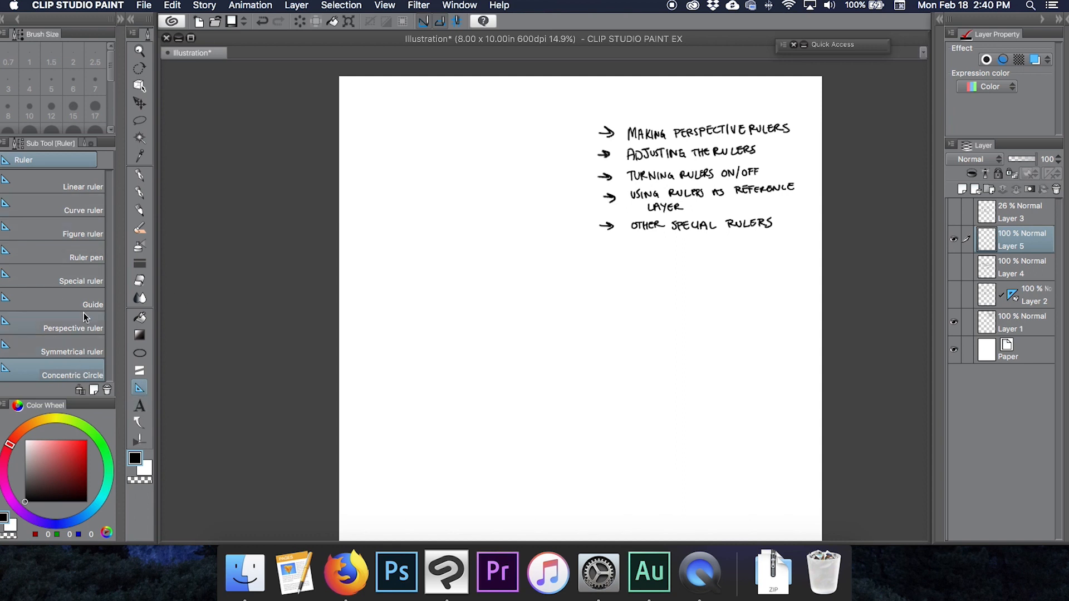
{"action": "mouse_move", "coordinate": [85, 260]}
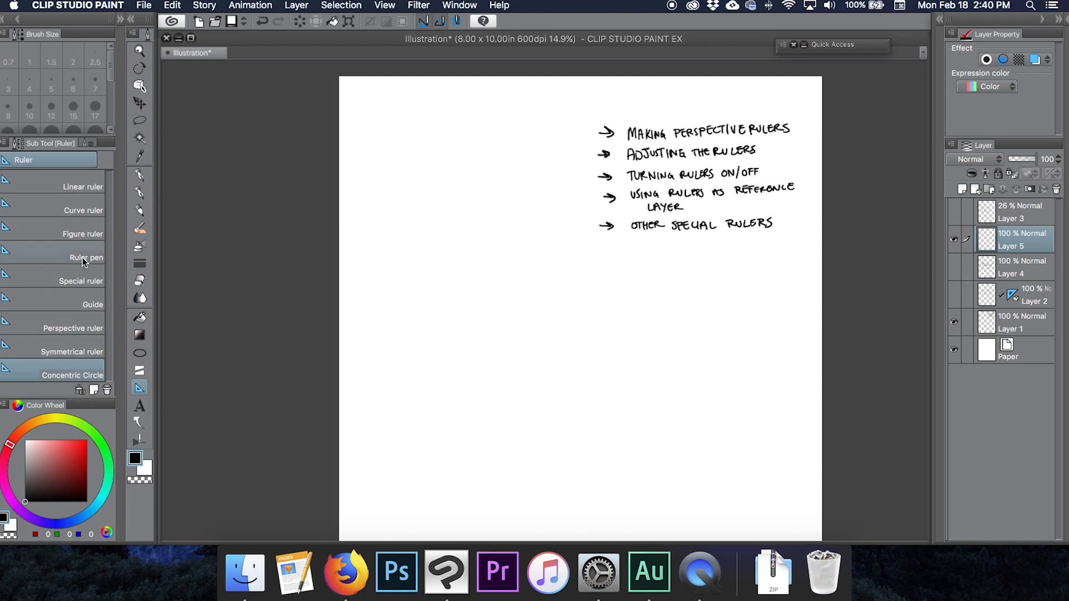
{"action": "mouse_move", "coordinate": [73, 332]}
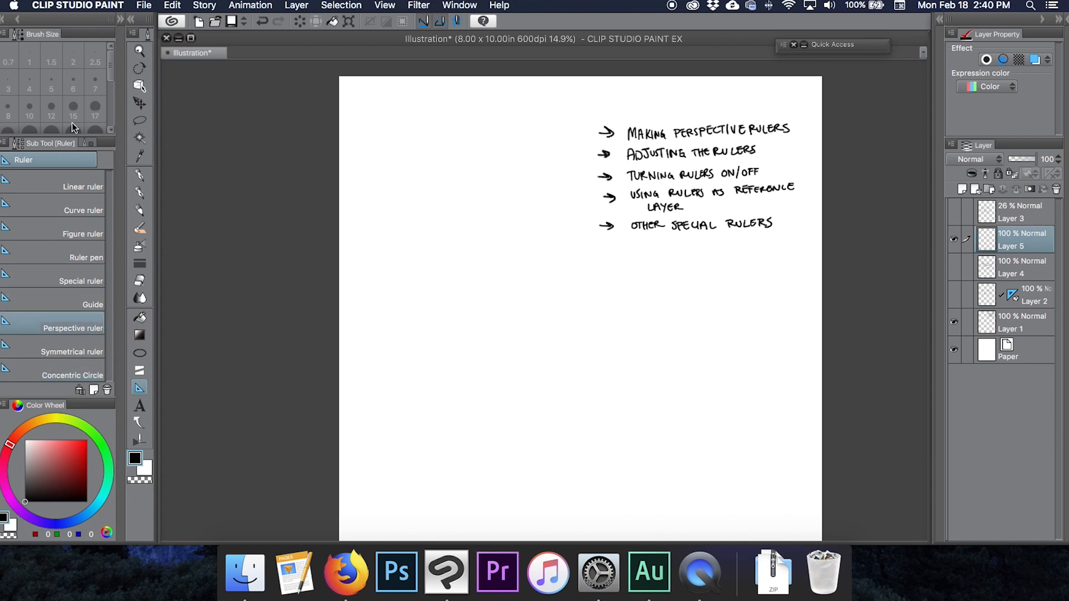
{"action": "left_click", "coordinate": [74, 328]}
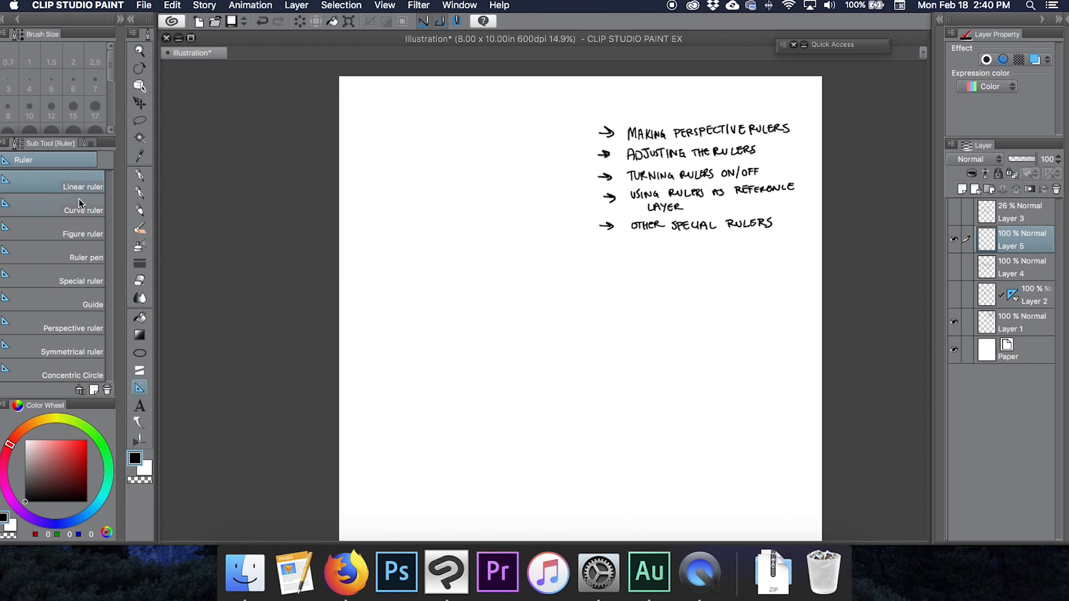
{"action": "mouse_move", "coordinate": [80, 215]}
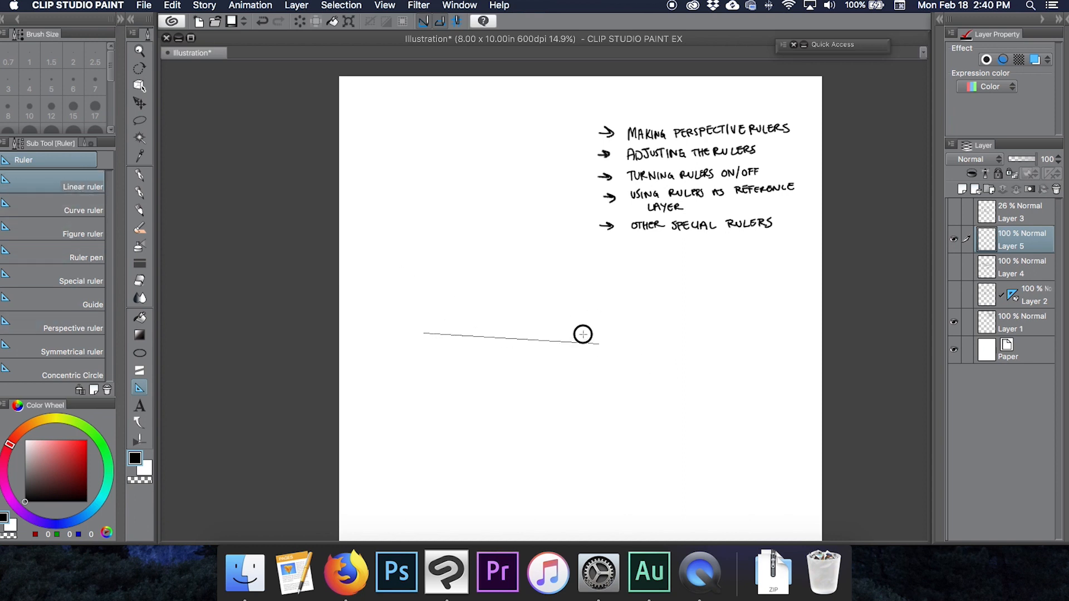
- Finish the test linear ruler, then return to the Ruler tool's list of ruler types
{"action": "left_click", "coordinate": [139, 211]}
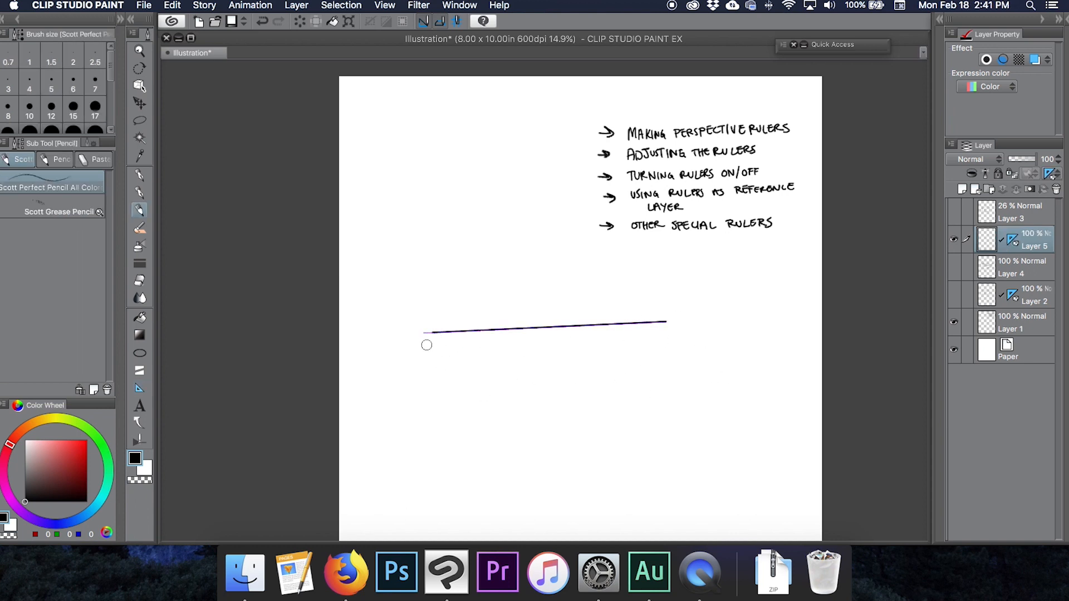
{"action": "mouse_move", "coordinate": [630, 397]}
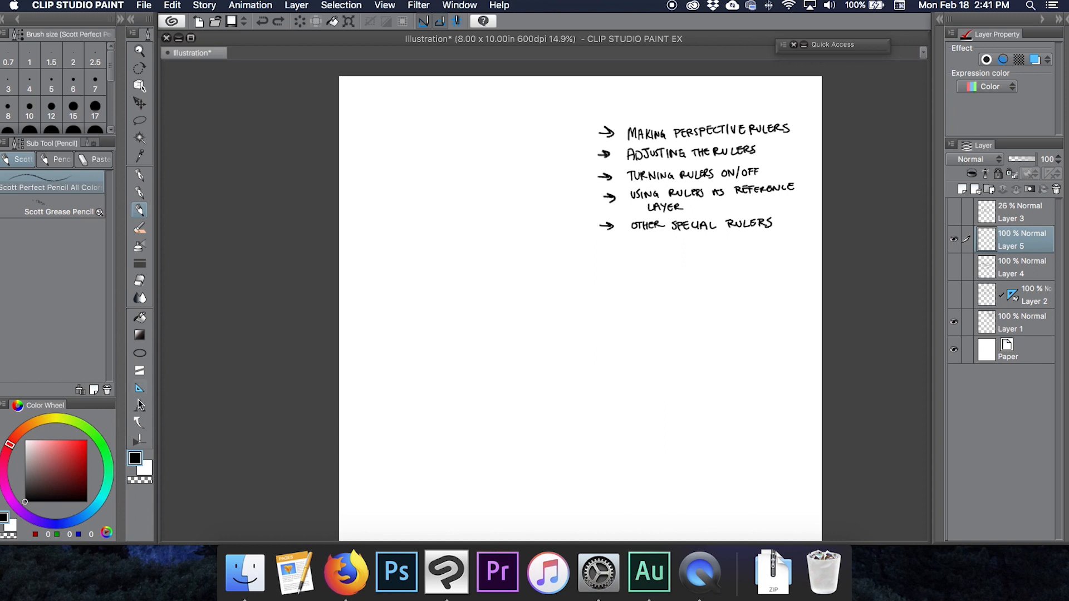
{"action": "left_click", "coordinate": [140, 388]}
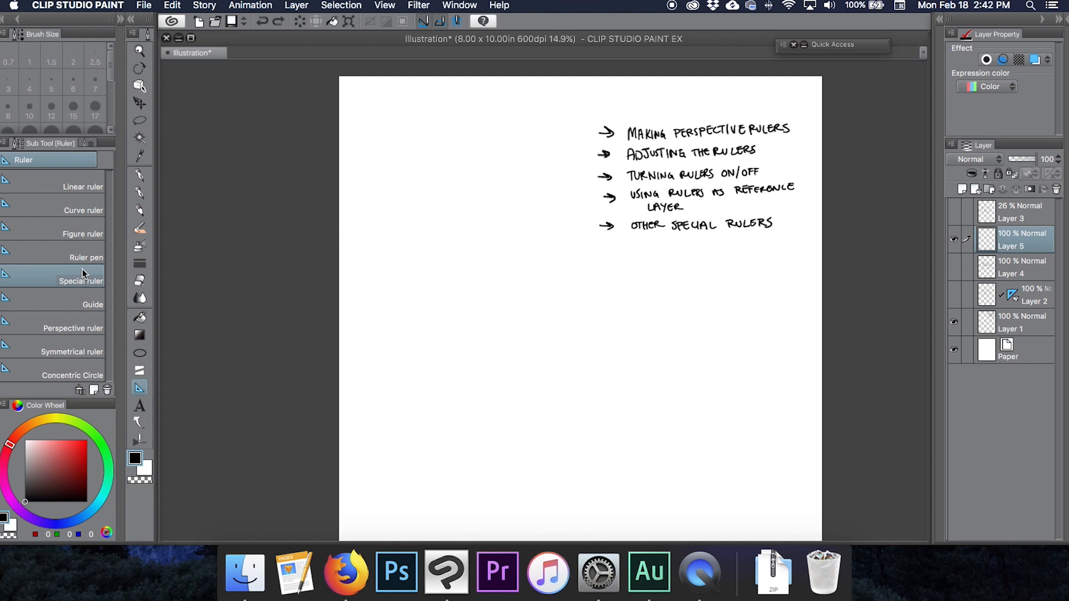
{"action": "mouse_move", "coordinate": [77, 182]}
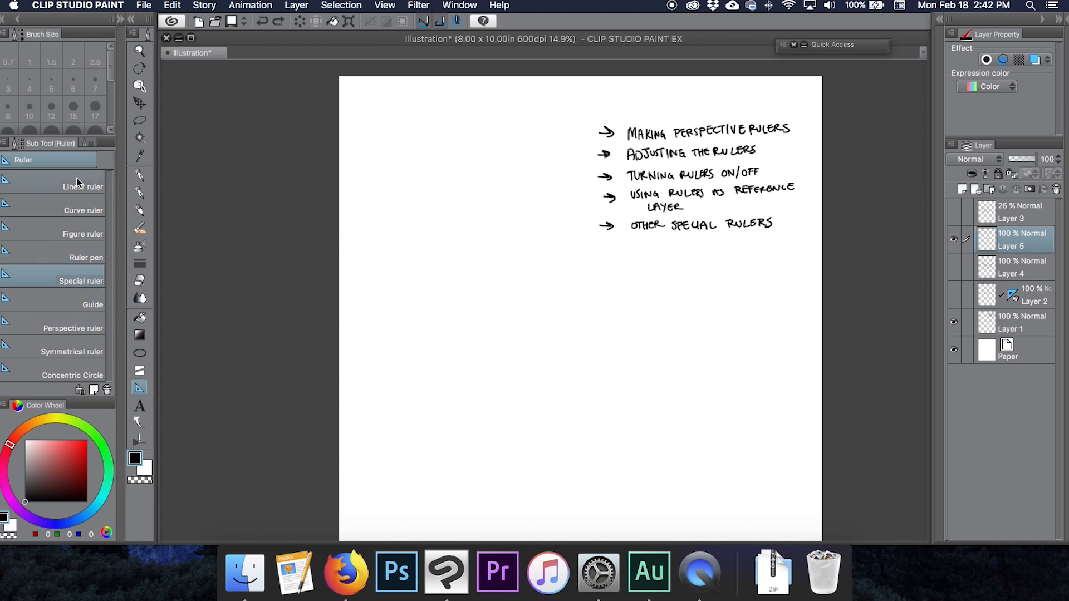
- Place a Focus line special ruler on Layer 5, return to the pencil, then delete the ruler
{"action": "left_click", "coordinate": [80, 281]}
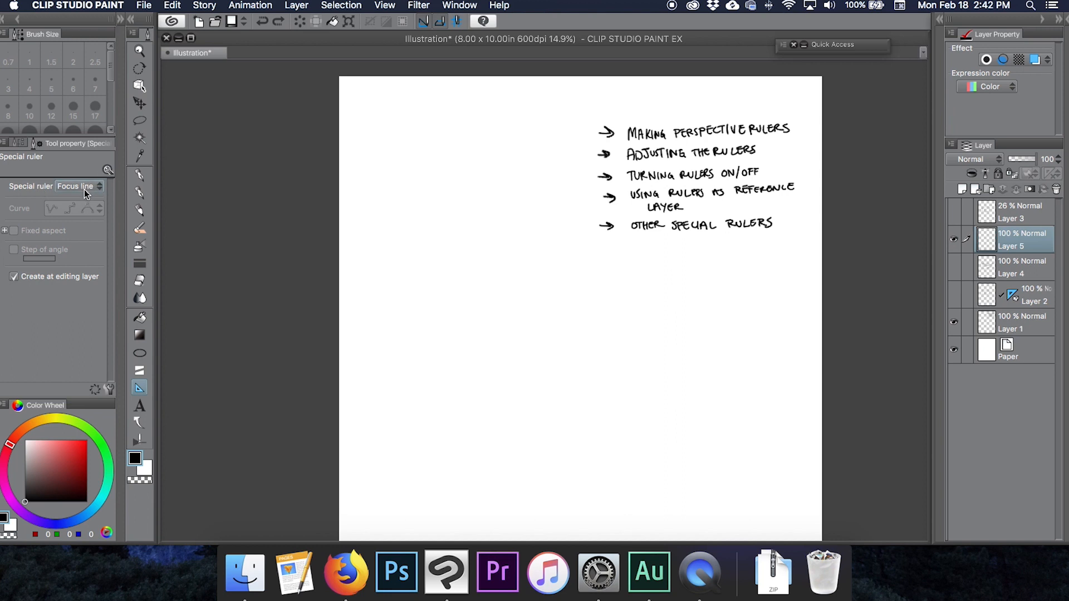
{"action": "mouse_move", "coordinate": [89, 189]}
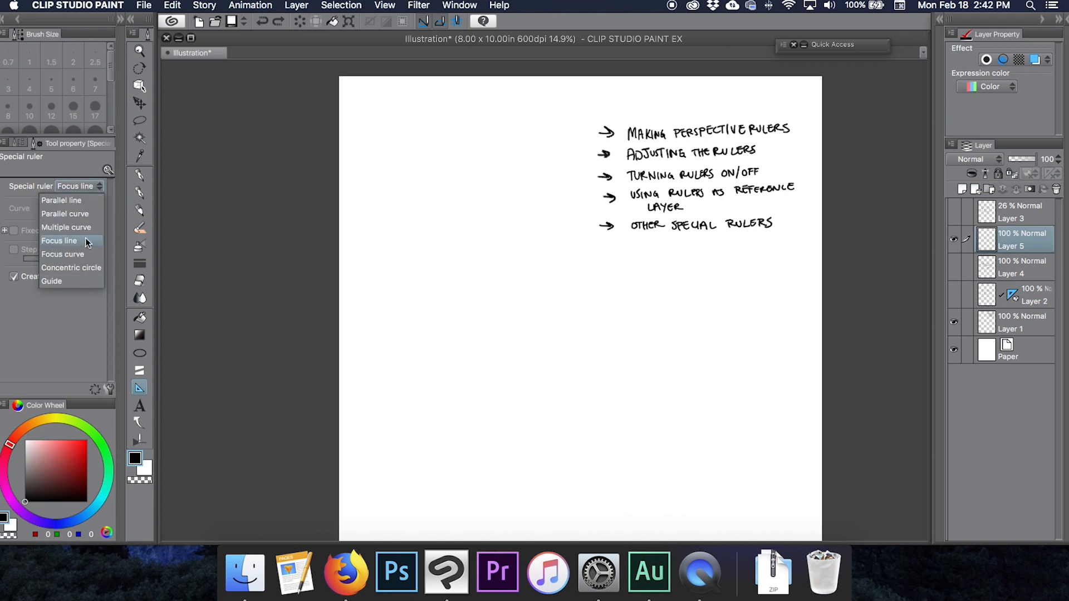
{"action": "left_click", "coordinate": [59, 241]}
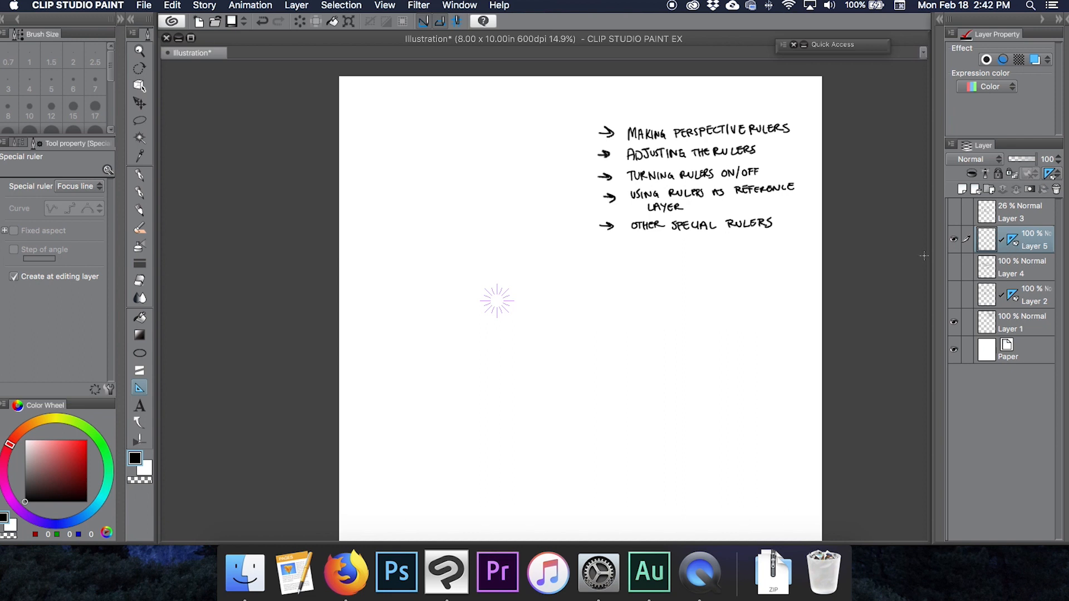
{"action": "left_click", "coordinate": [139, 211]}
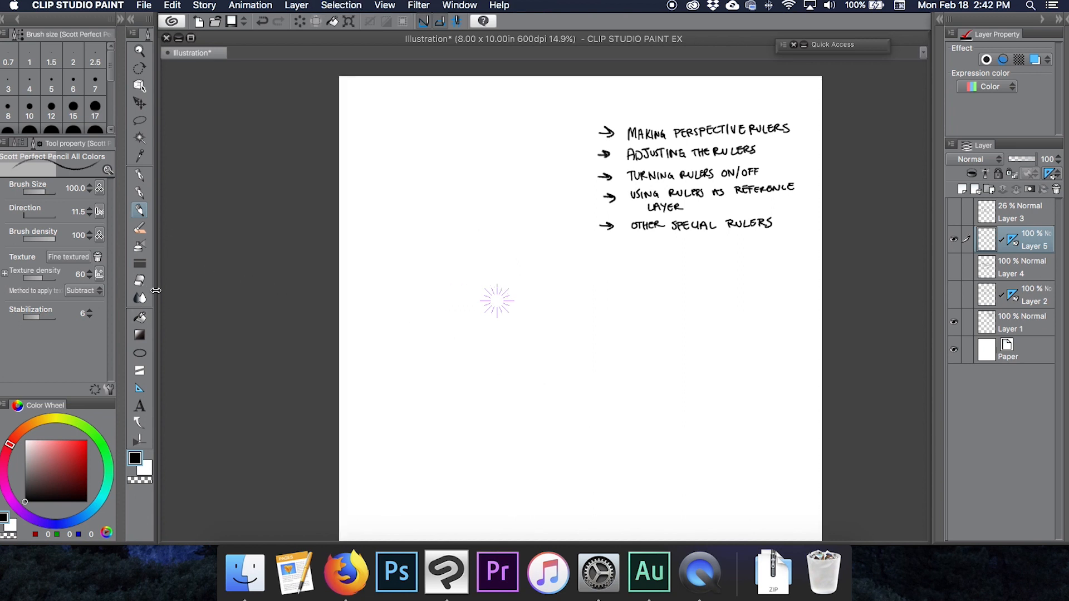
{"action": "left_click", "coordinate": [141, 173]}
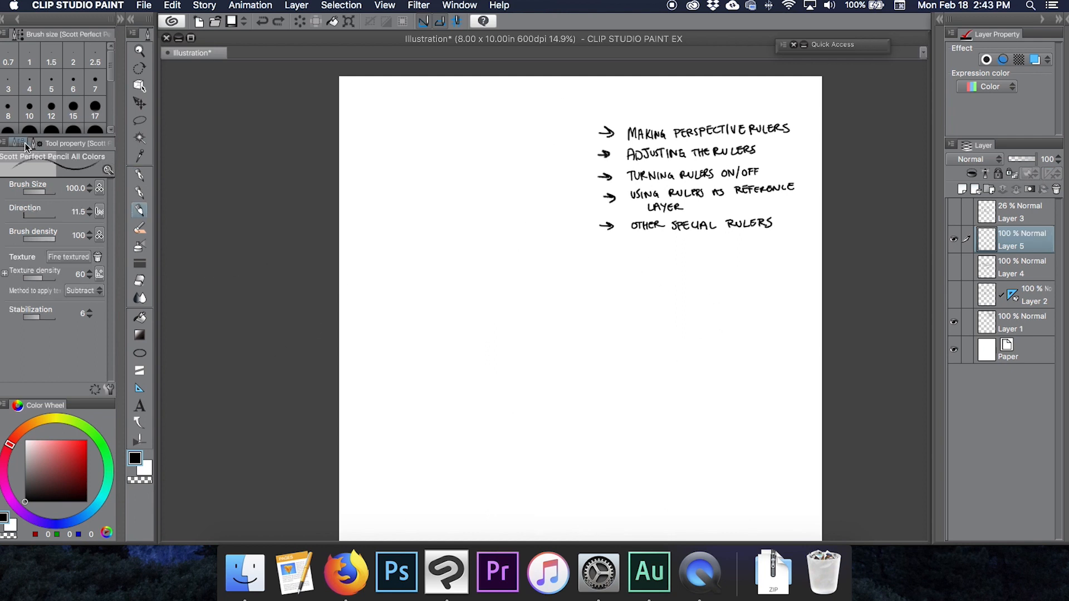
- Choose Concentric circle as the special ruler type in the Concentric Circle sub tool's settings
{"action": "left_click", "coordinate": [139, 387]}
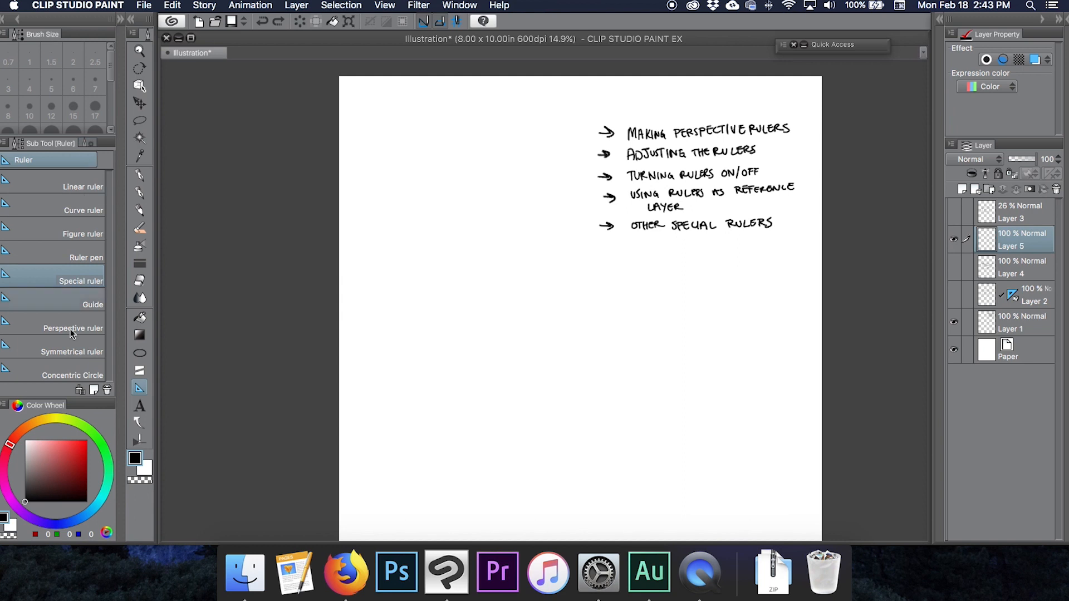
{"action": "mouse_move", "coordinate": [72, 375]}
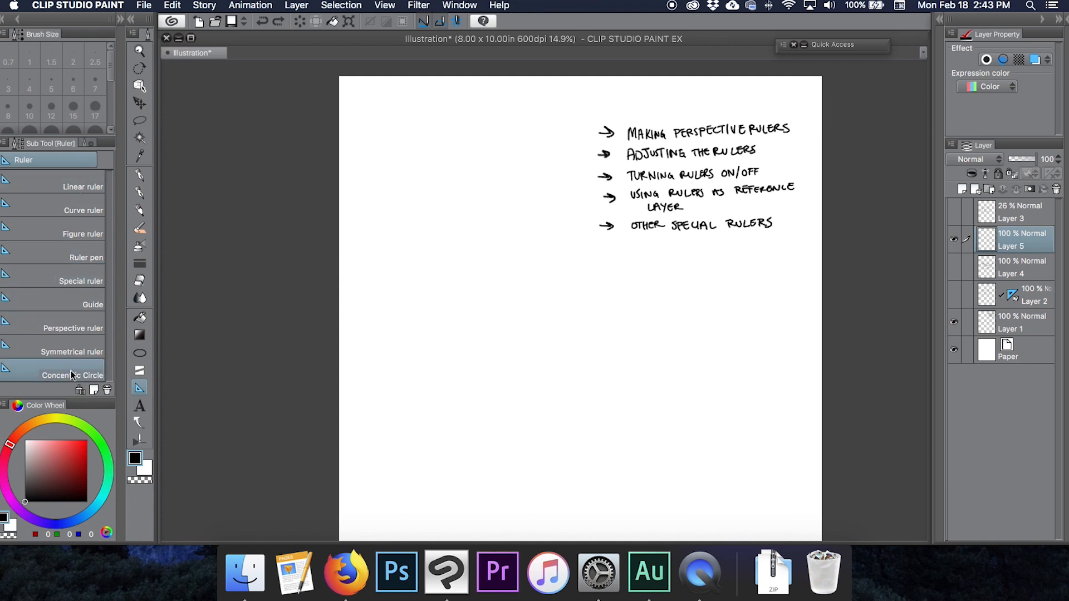
{"action": "mouse_move", "coordinate": [89, 312]}
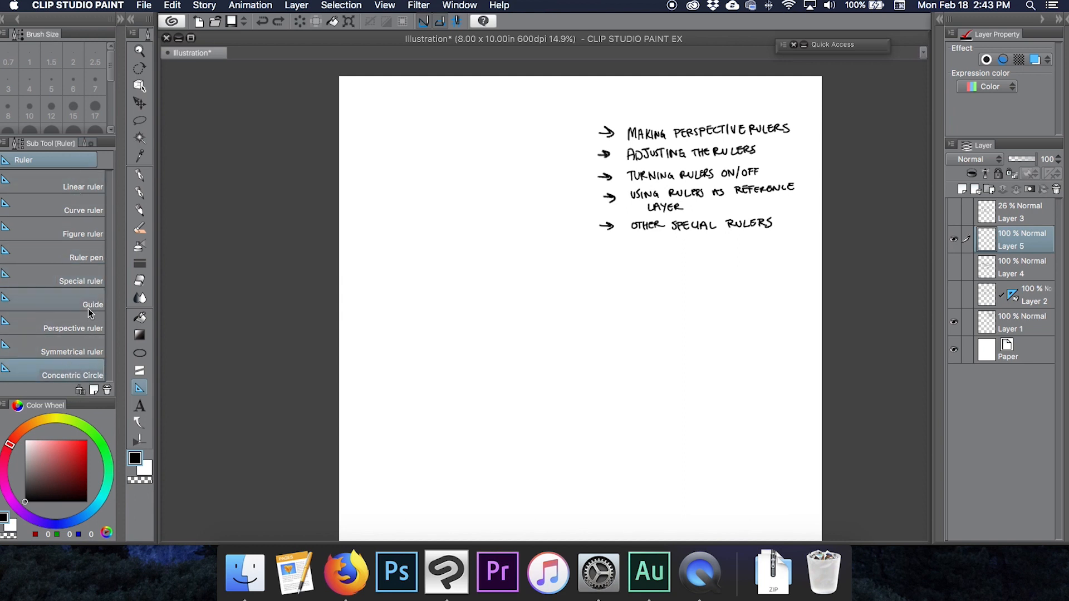
{"action": "mouse_move", "coordinate": [89, 392]}
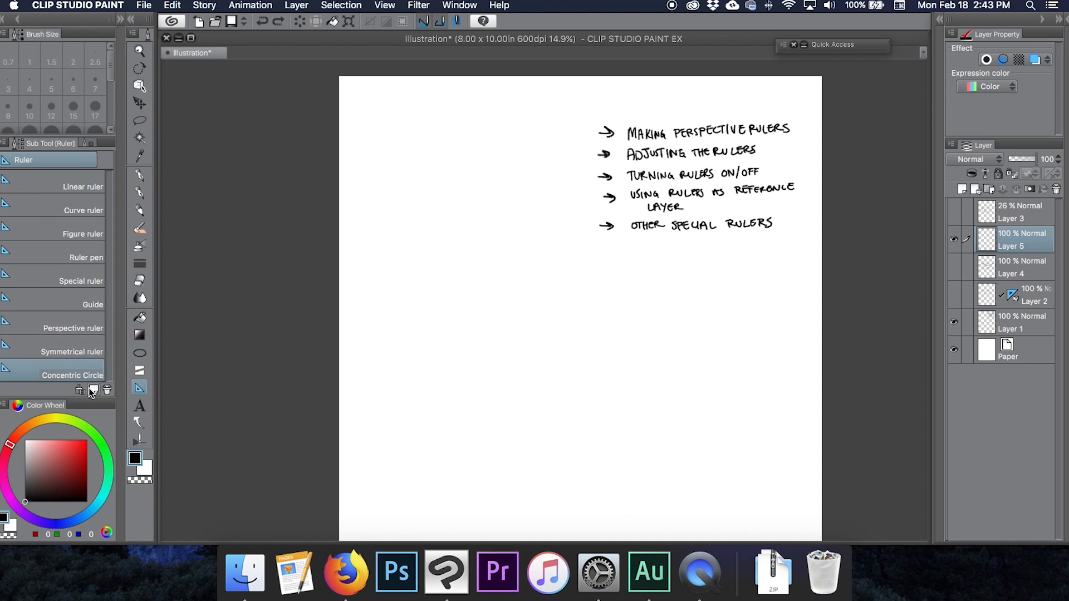
{"action": "mouse_move", "coordinate": [93, 390]}
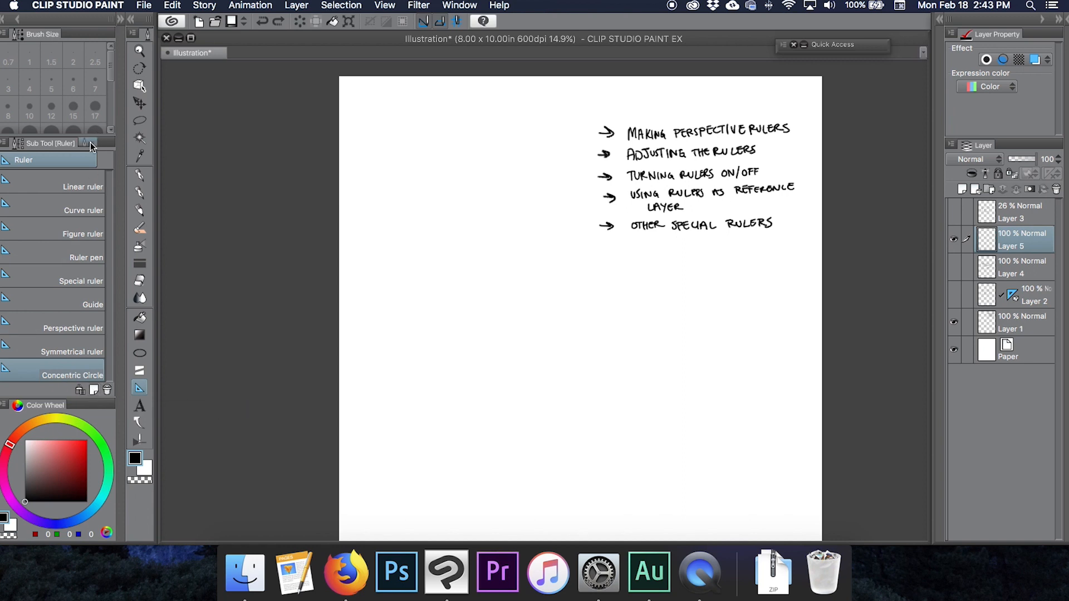
{"action": "left_click", "coordinate": [74, 375]}
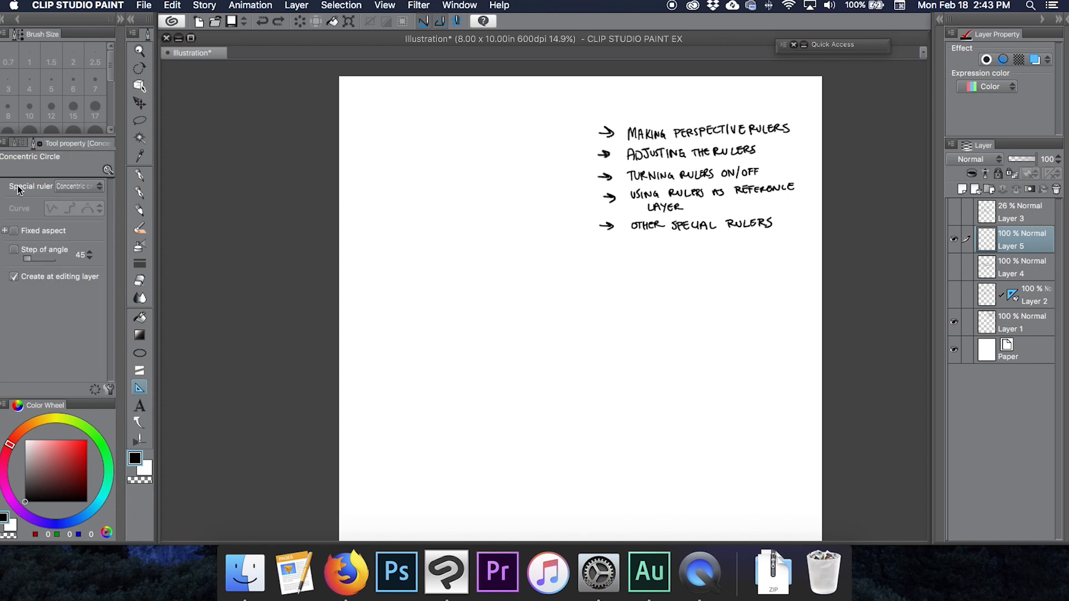
{"action": "left_click", "coordinate": [78, 186]}
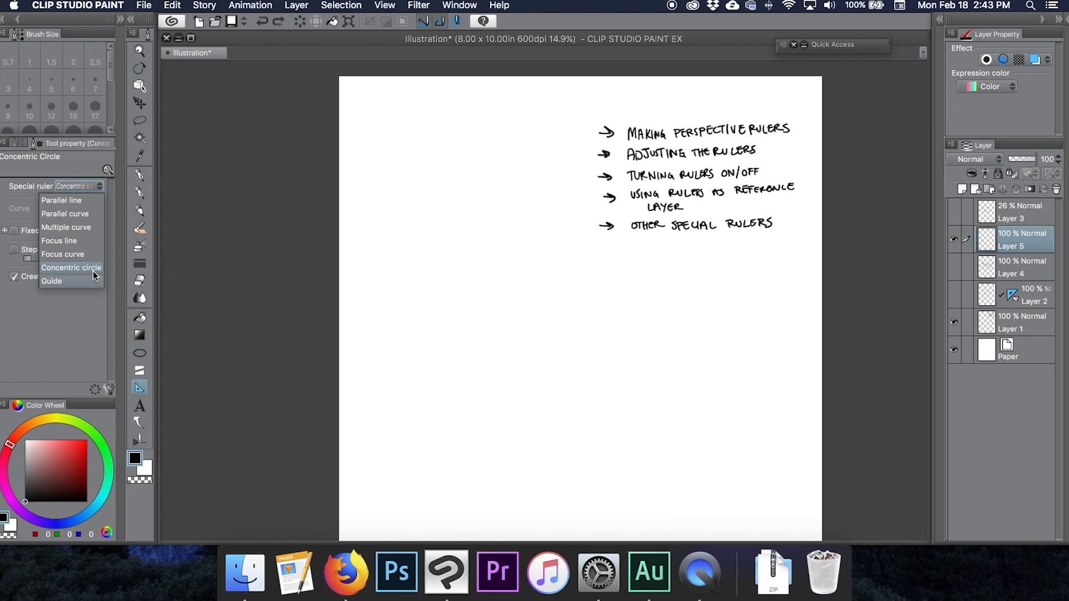
{"action": "left_click", "coordinate": [71, 267]}
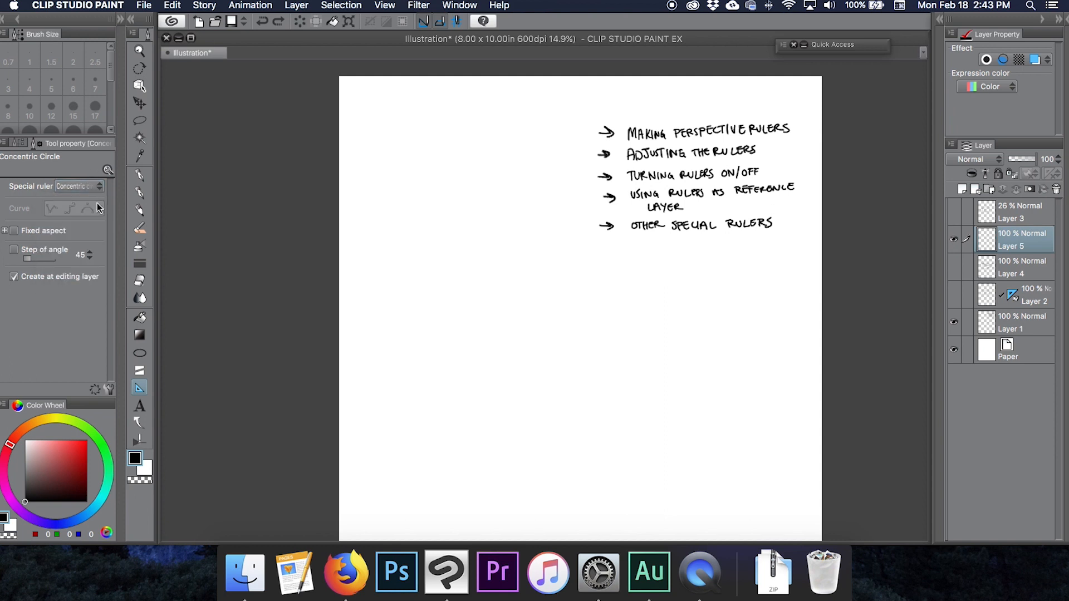
{"action": "mouse_move", "coordinate": [468, 274]}
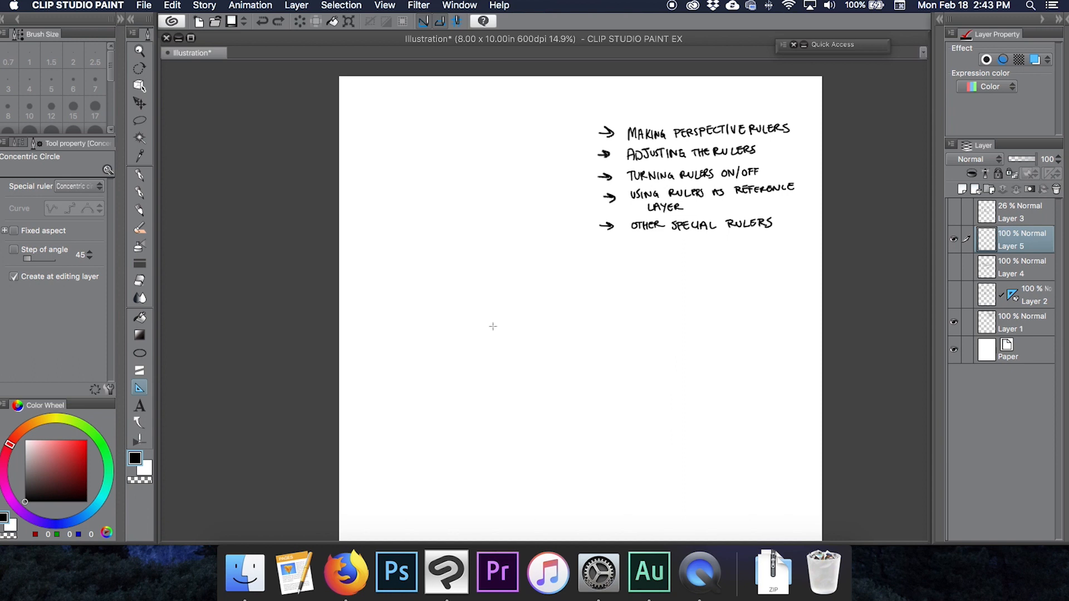
{"action": "mouse_move", "coordinate": [490, 274]}
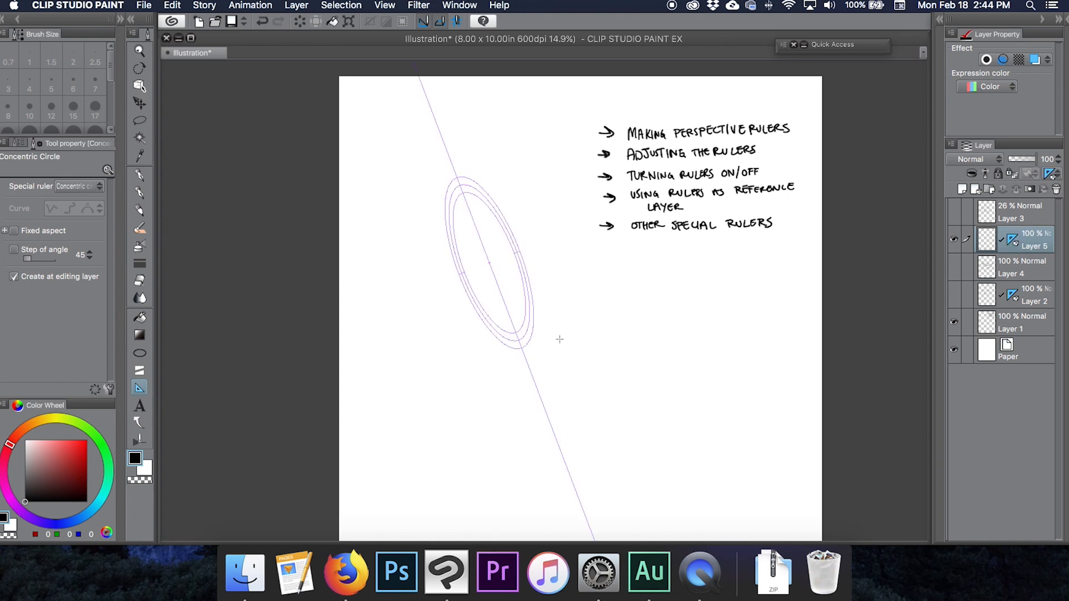
{"action": "mouse_move", "coordinate": [460, 157]}
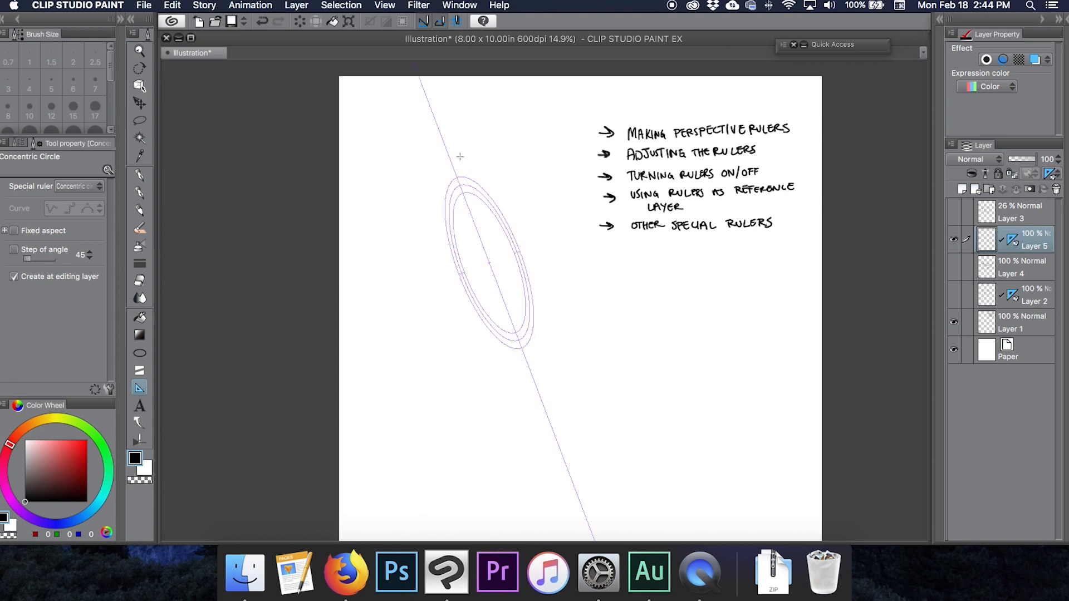
{"action": "mouse_move", "coordinate": [542, 320]}
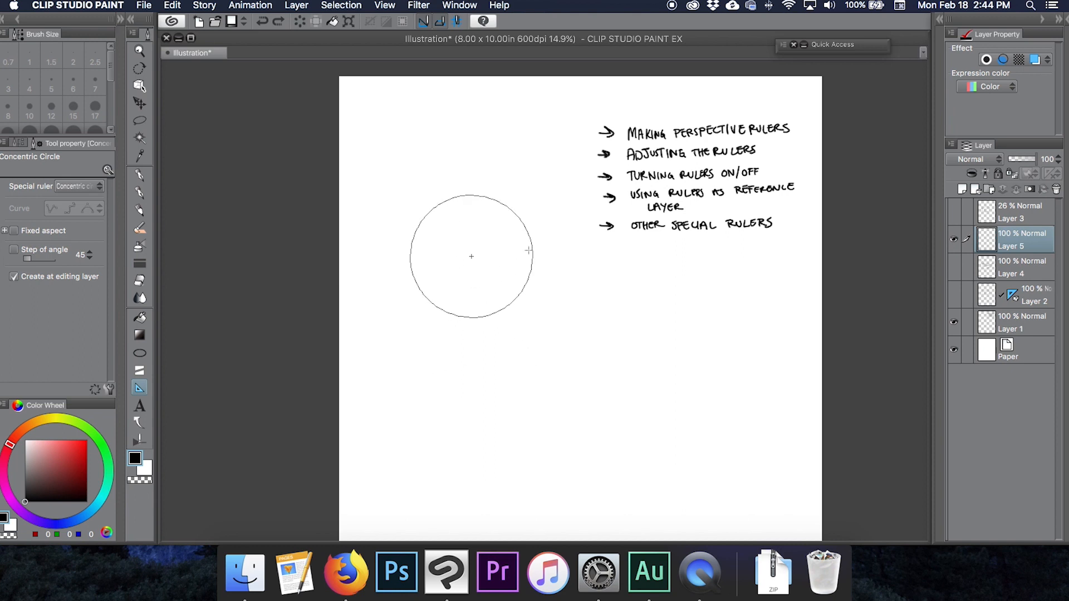
{"action": "mouse_move", "coordinate": [527, 302]}
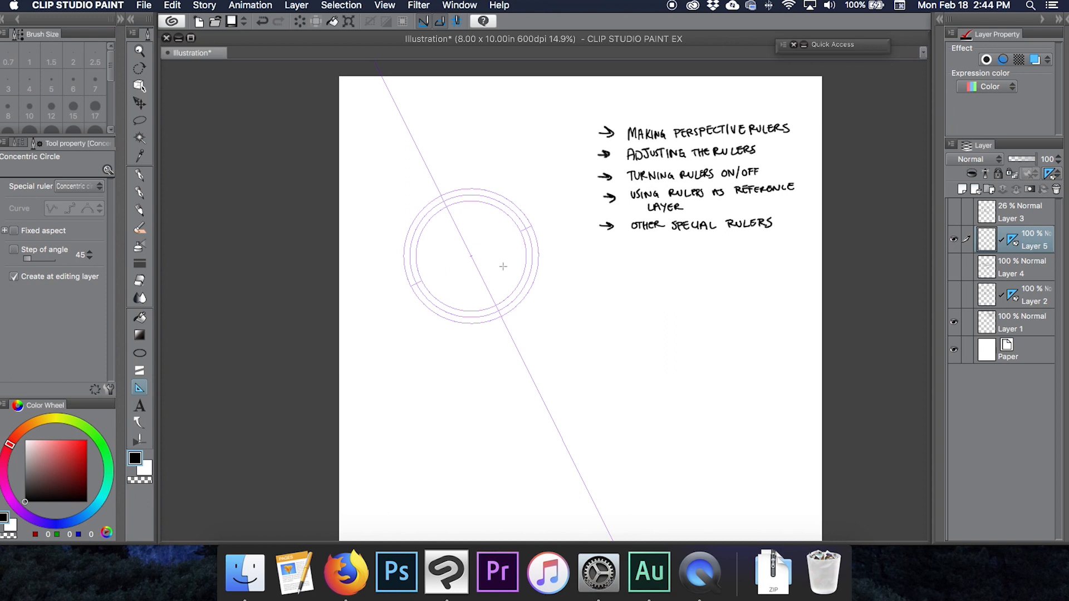
- Select the Scott Perfect Pencil to draw along the new concentric circle ruler
{"action": "left_click", "coordinate": [139, 211]}
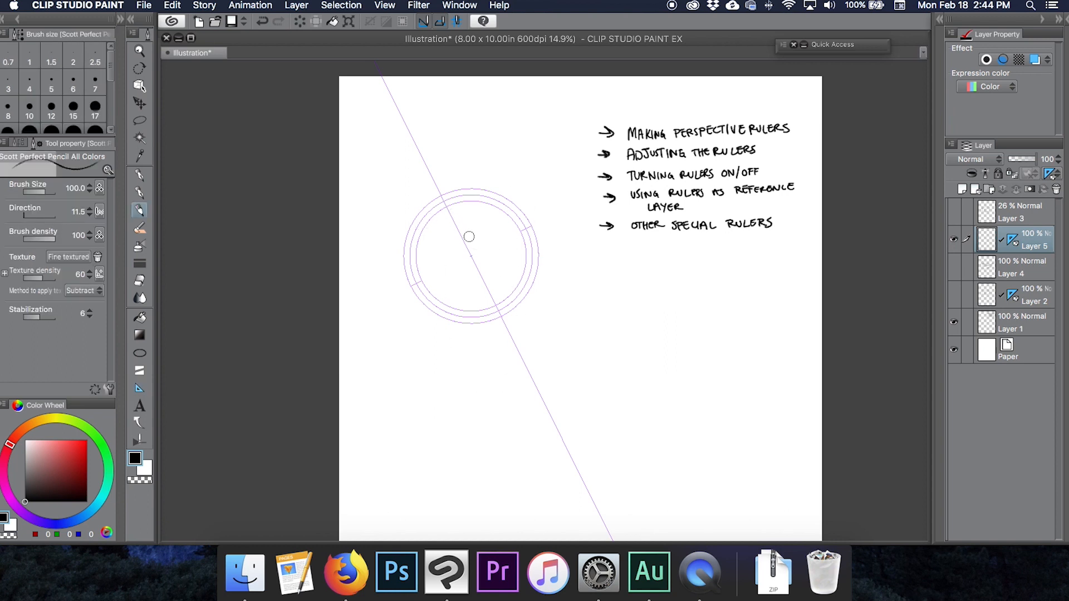